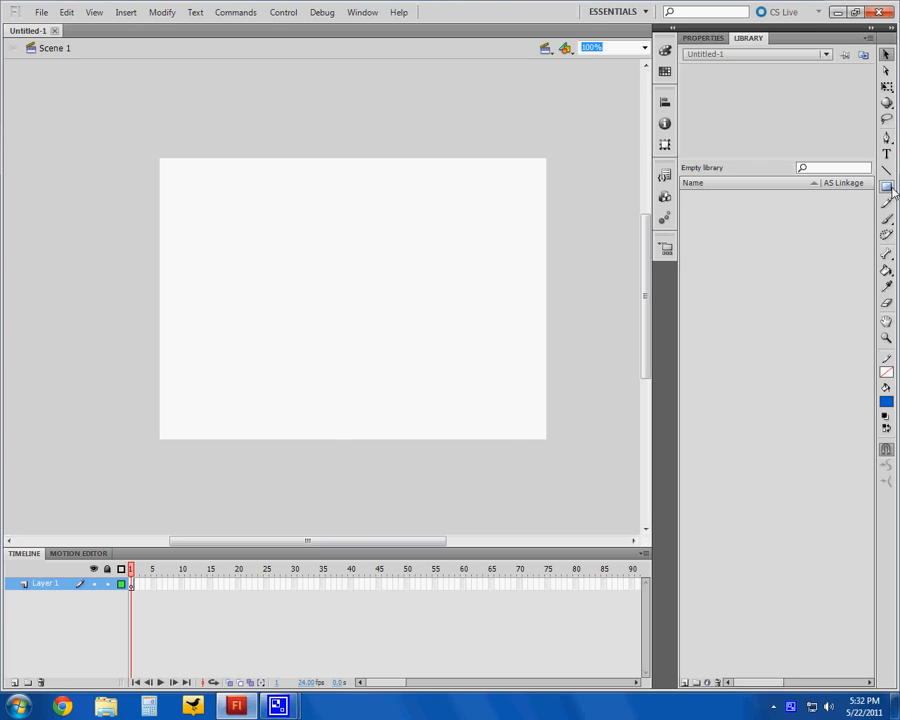
# Create a new library symbol named Button with its type set to Button
pyautogui.click(886, 188)
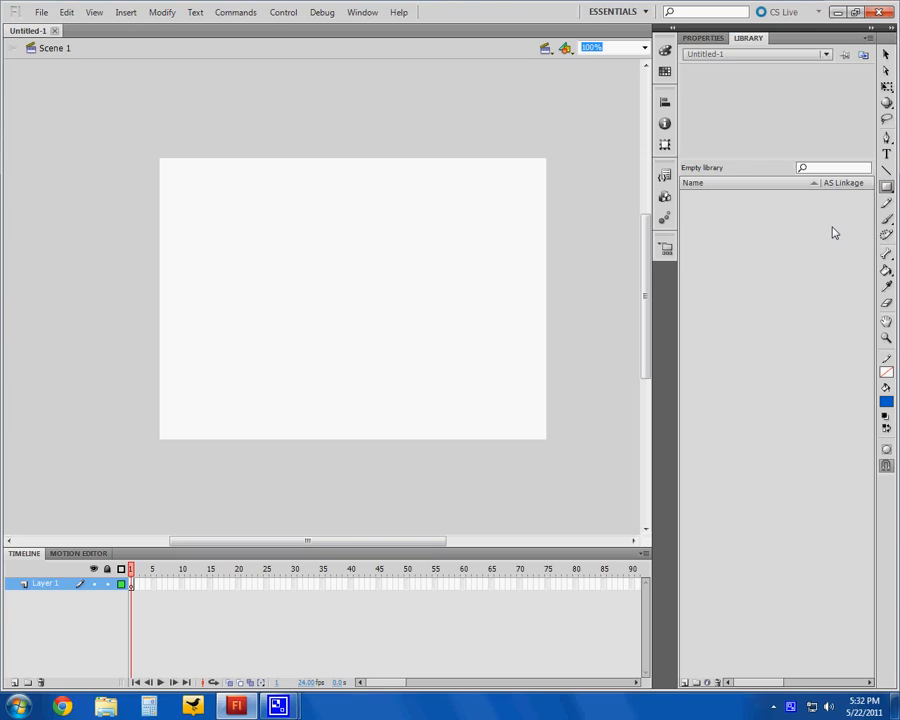
pyautogui.moveTo(740, 276)
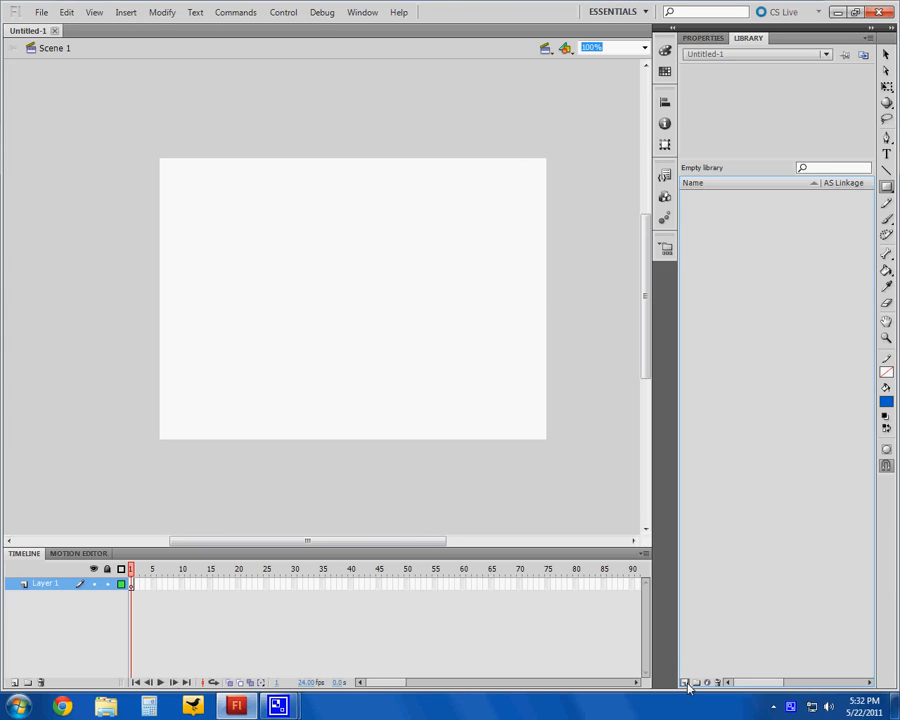
pyautogui.click(688, 684)
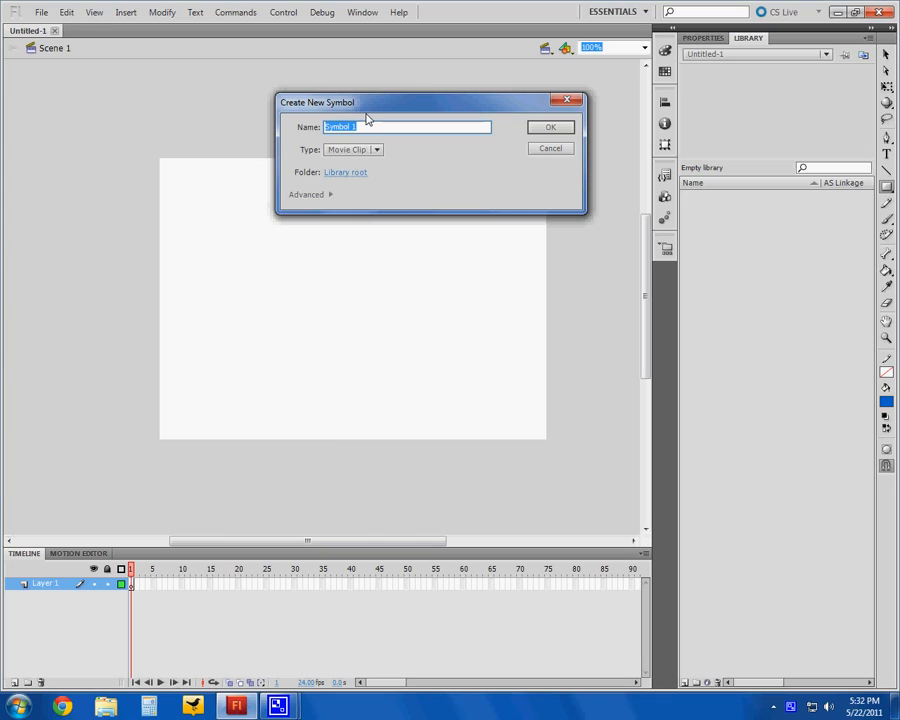
pyautogui.write('But')
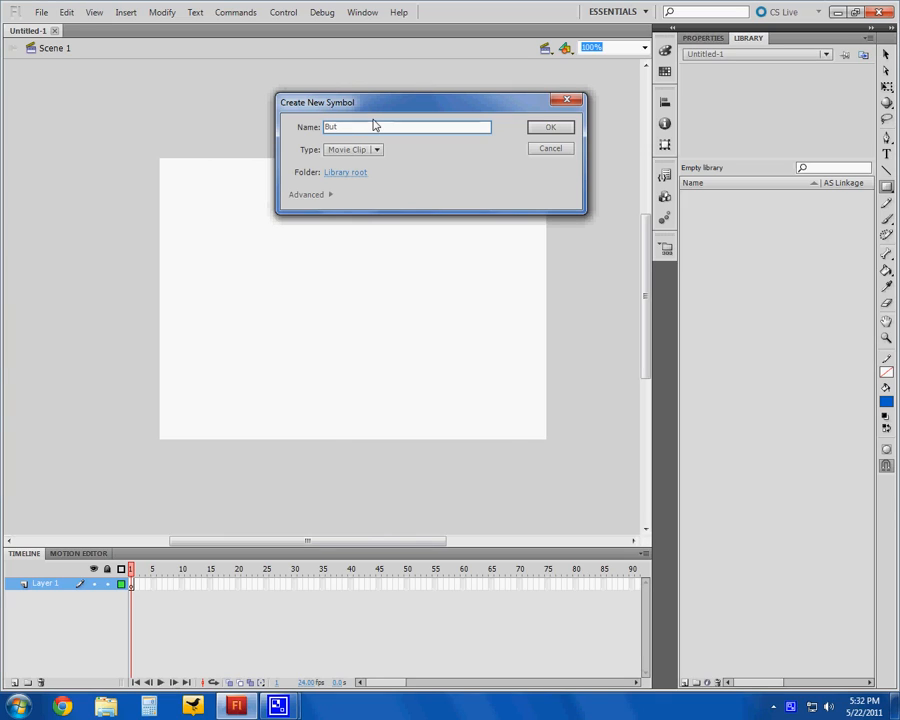
pyautogui.click(376, 148)
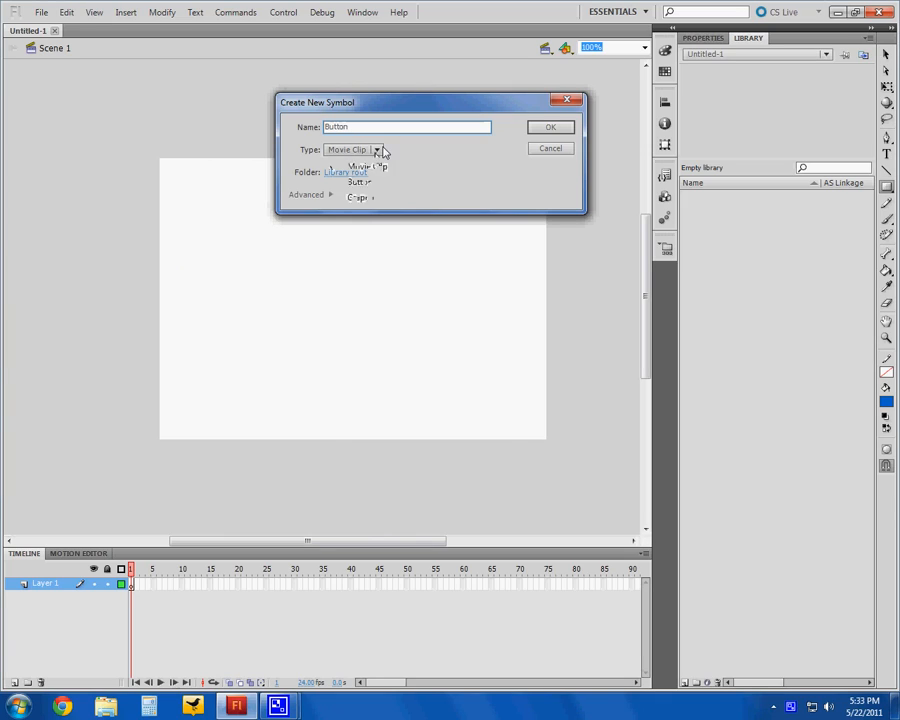
pyautogui.click(352, 180)
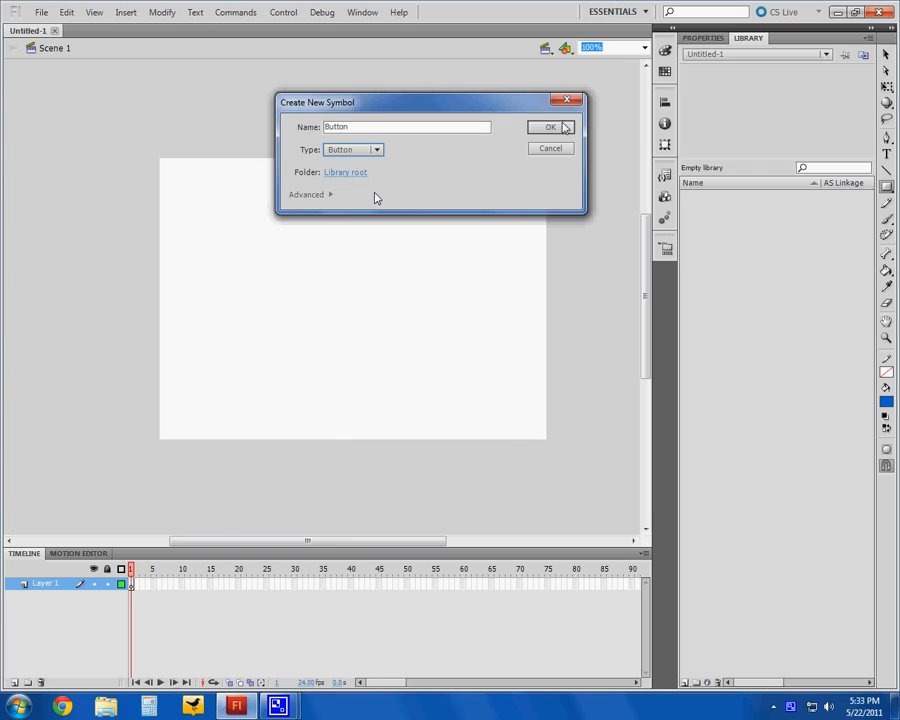
pyautogui.click(548, 128)
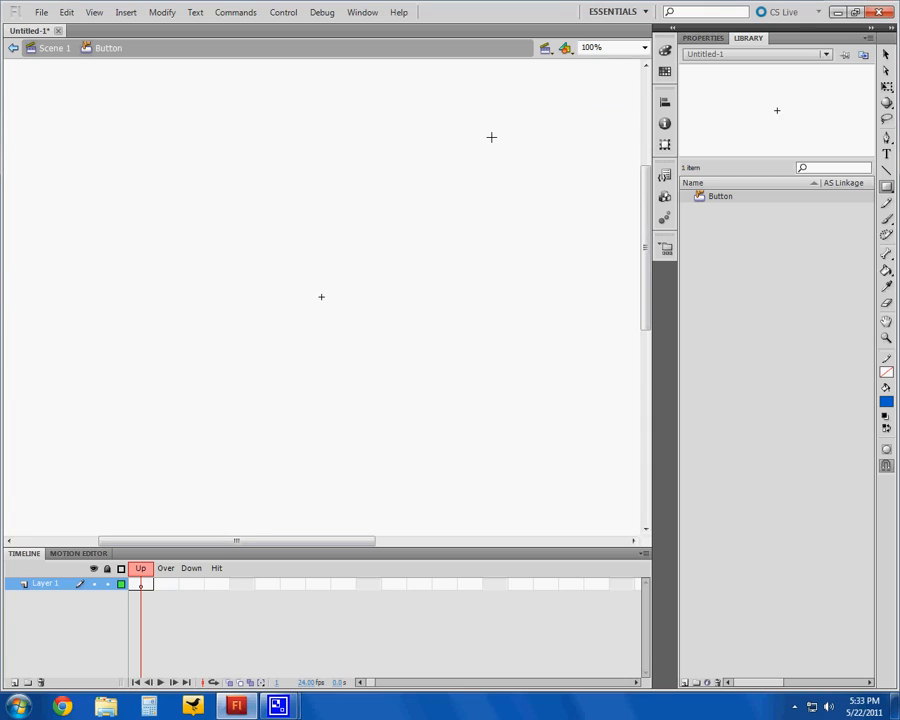
pyautogui.moveTo(274, 220)
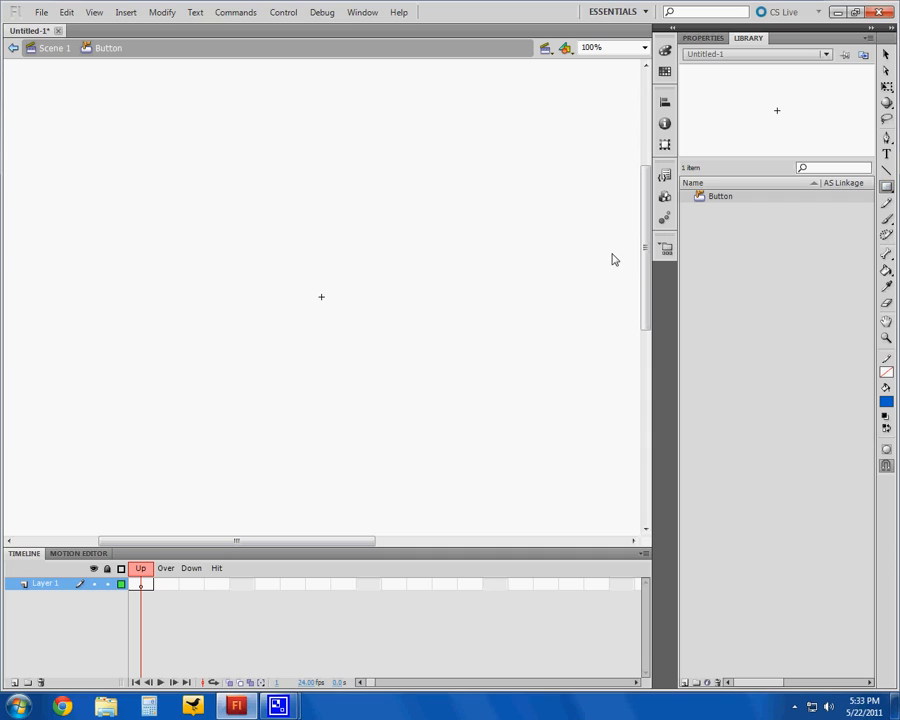
pyautogui.moveTo(332, 296)
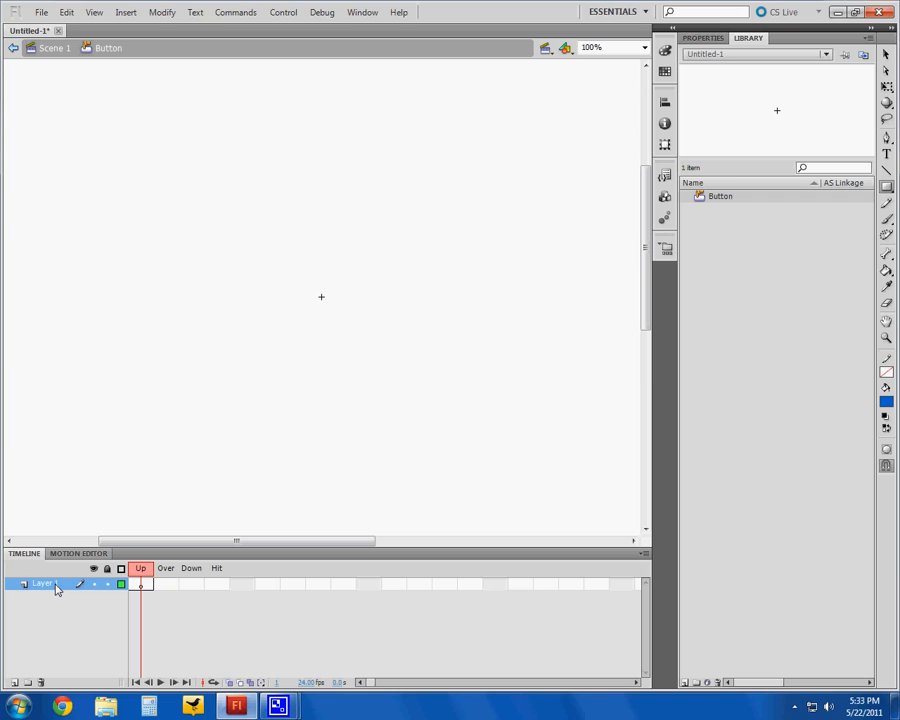
# Rename Layer 1 of the Button symbol to a name beginning 'button gr'
pyautogui.doubleClick(44, 584)
pyautogui.write('button gx')
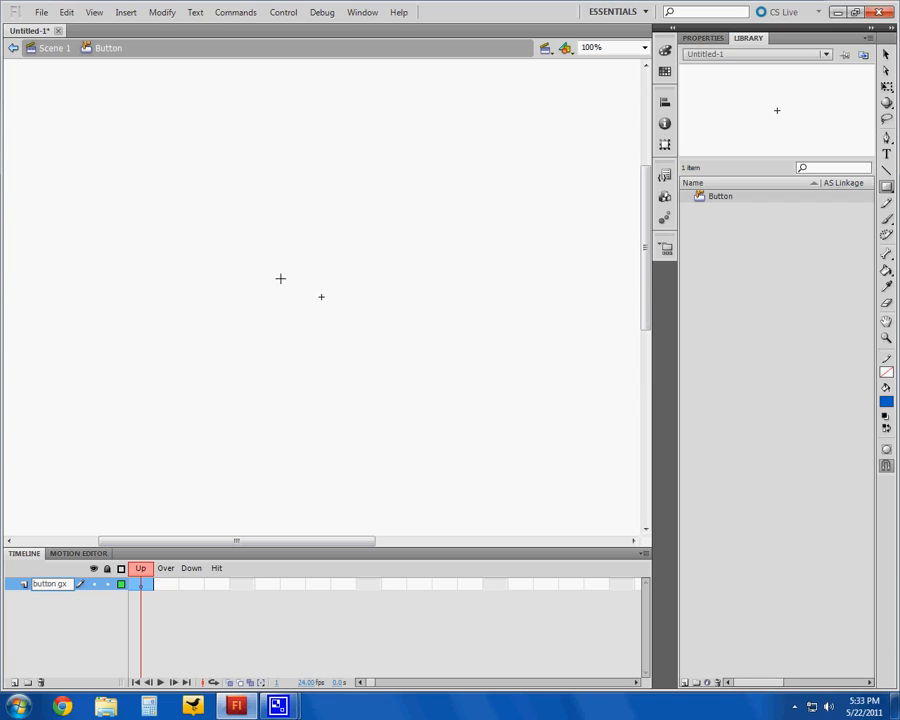
# Draw a blue filled rectangle at the centre of the Up frame
pyautogui.moveTo(280, 278); pyautogui.dragTo(360, 312)
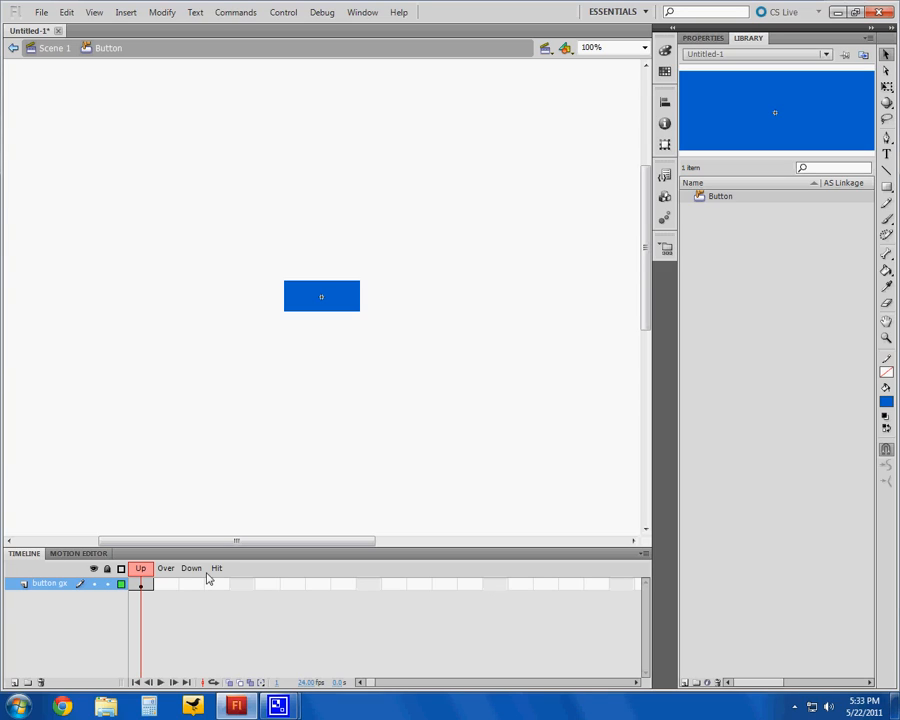
pyautogui.moveTo(230, 608)
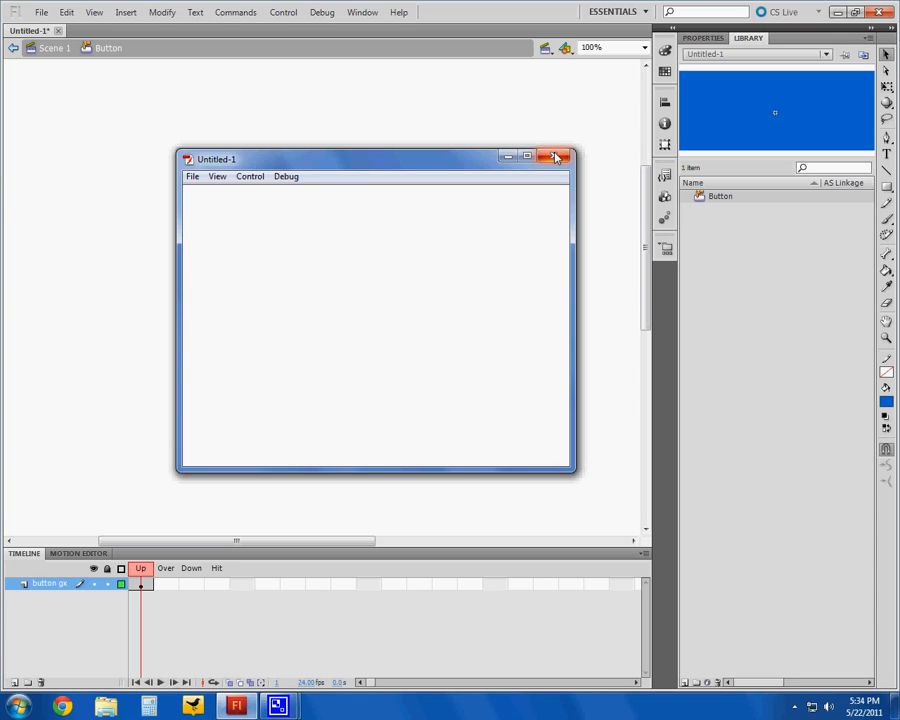
# Close the empty test preview window
pyautogui.click(556, 156)
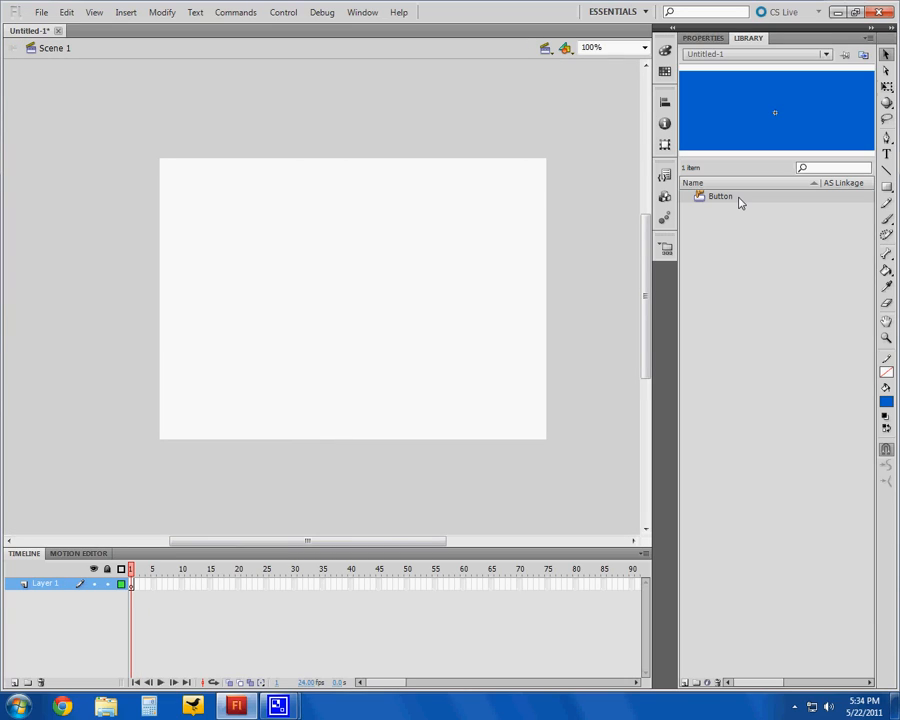
pyautogui.moveTo(736, 198)
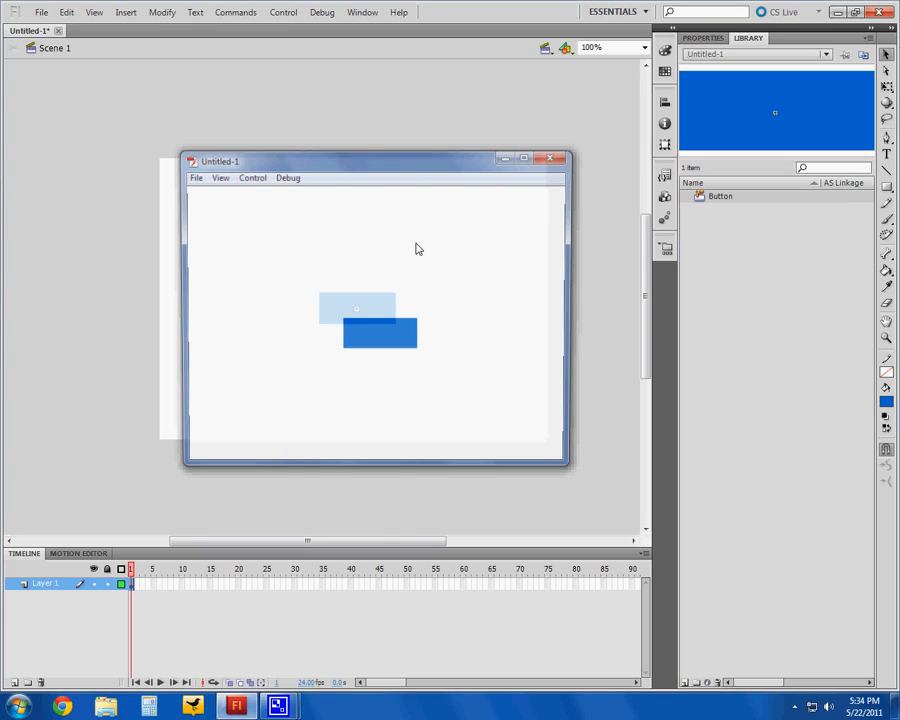
# Move the test preview window showing the blue button up and left
pyautogui.moveTo(376, 160); pyautogui.dragTo(330, 104)
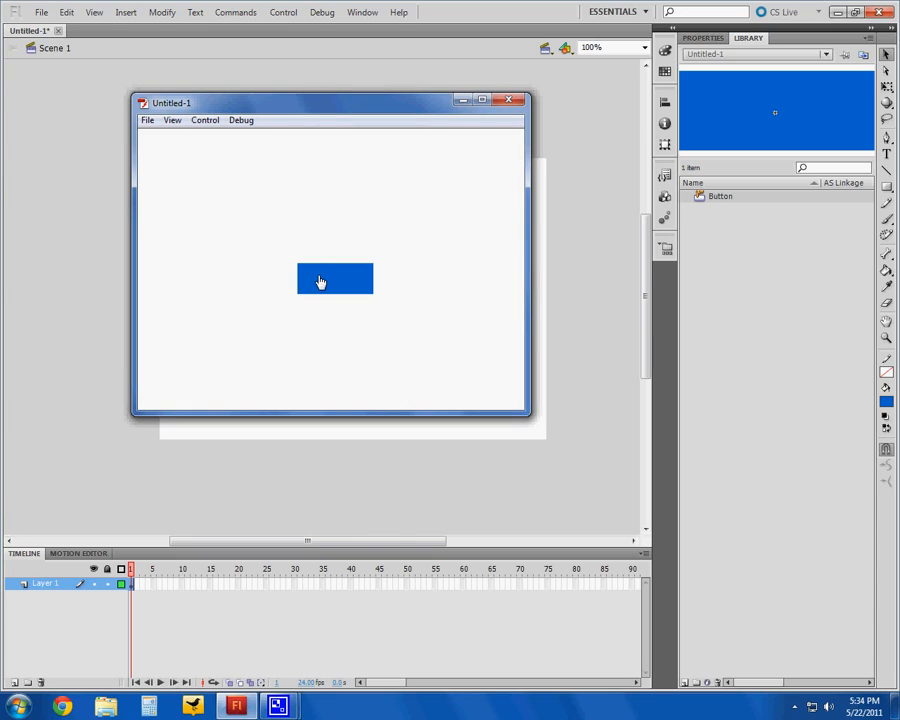
pyautogui.moveTo(386, 140)
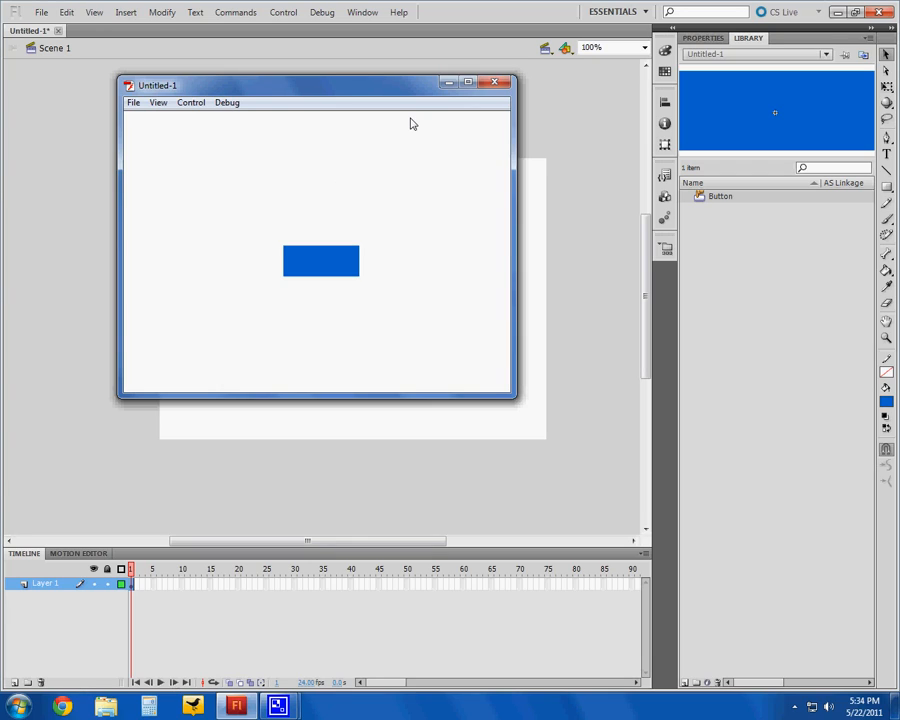
pyautogui.moveTo(330, 226)
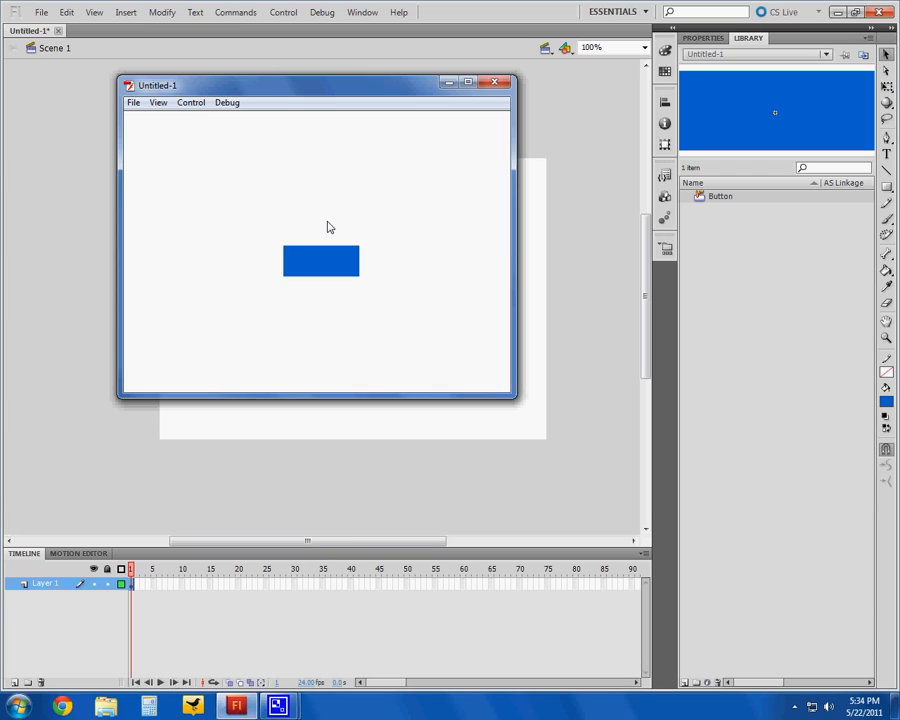
pyautogui.moveTo(356, 232)
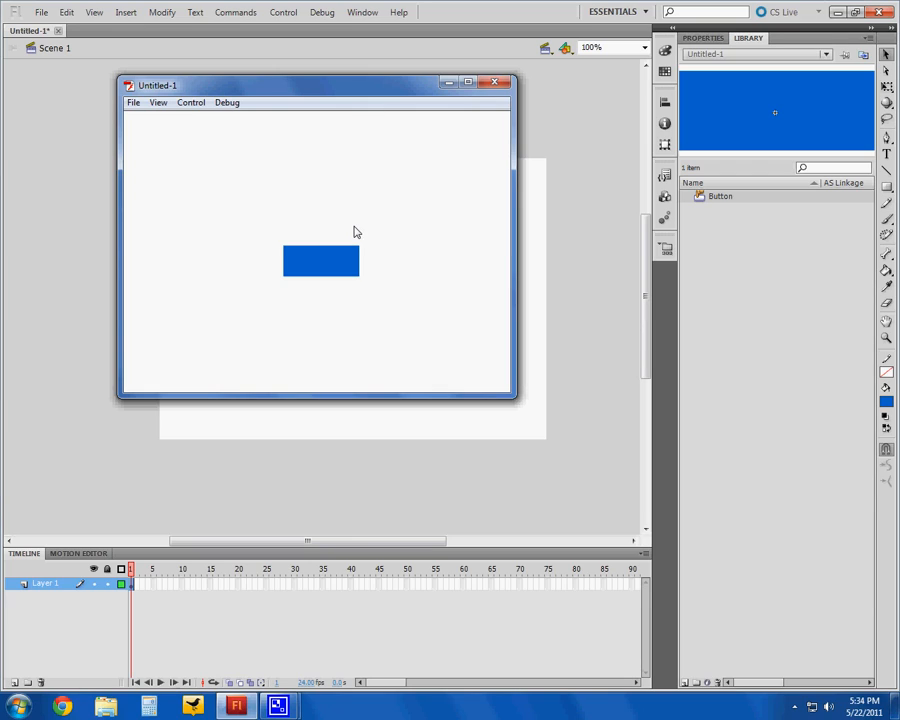
pyautogui.moveTo(344, 264)
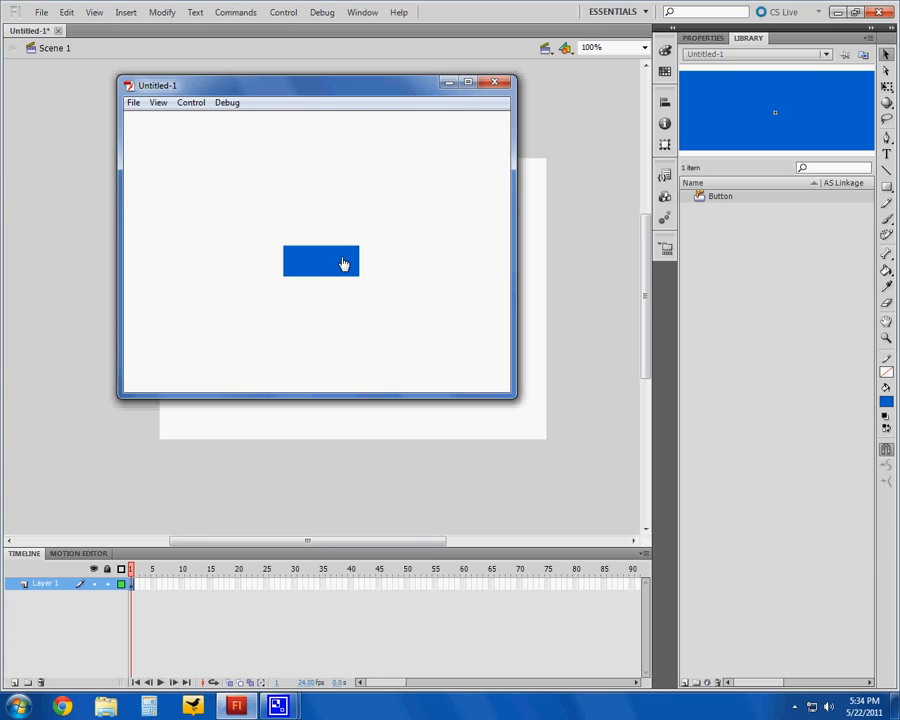
pyautogui.moveTo(360, 218)
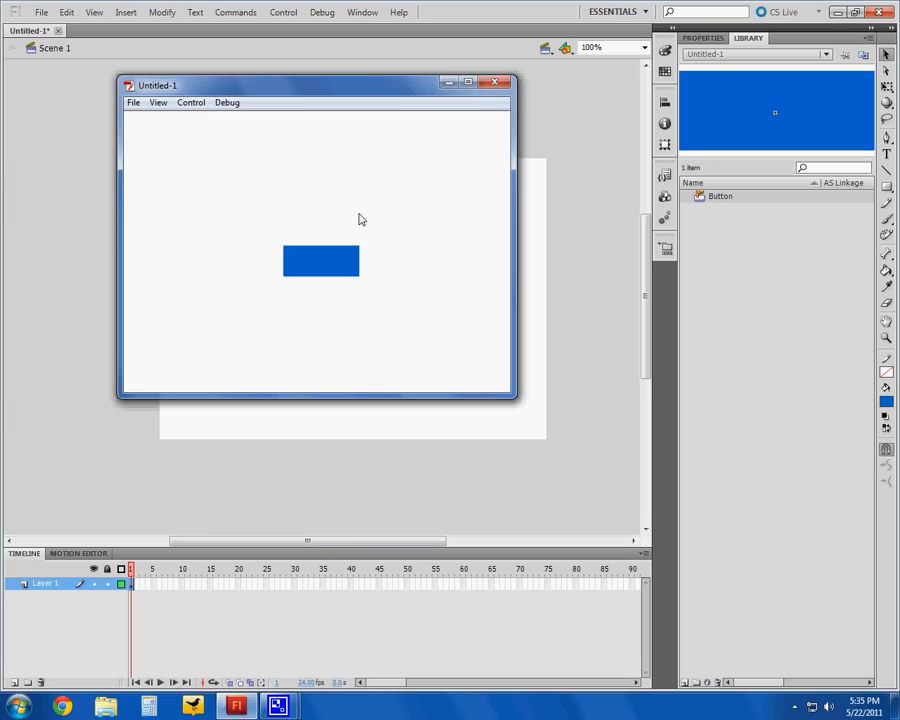
pyautogui.moveTo(330, 264)
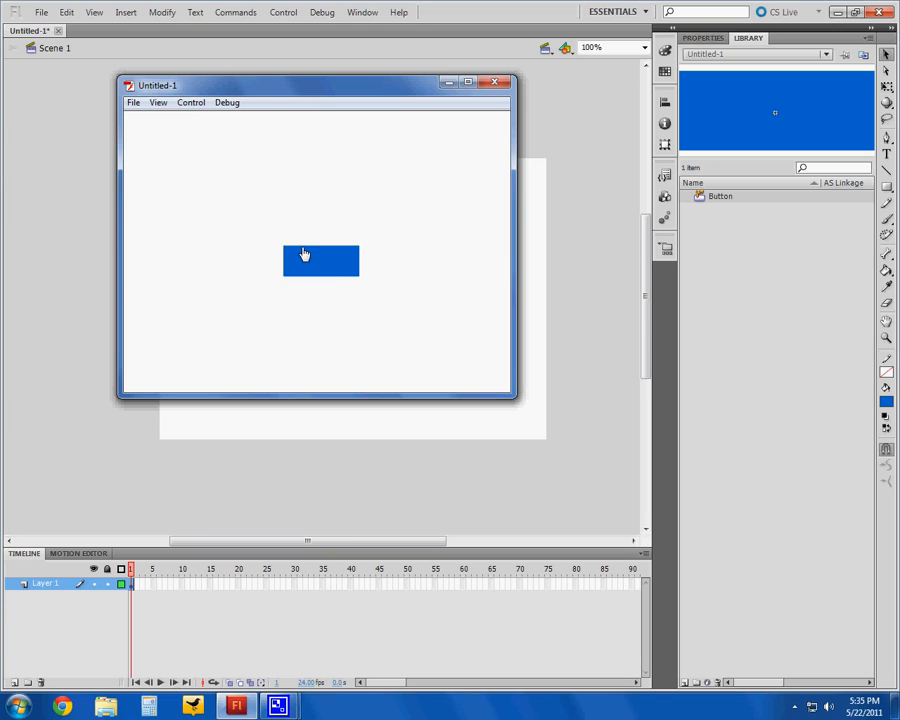
pyautogui.moveTo(358, 248)
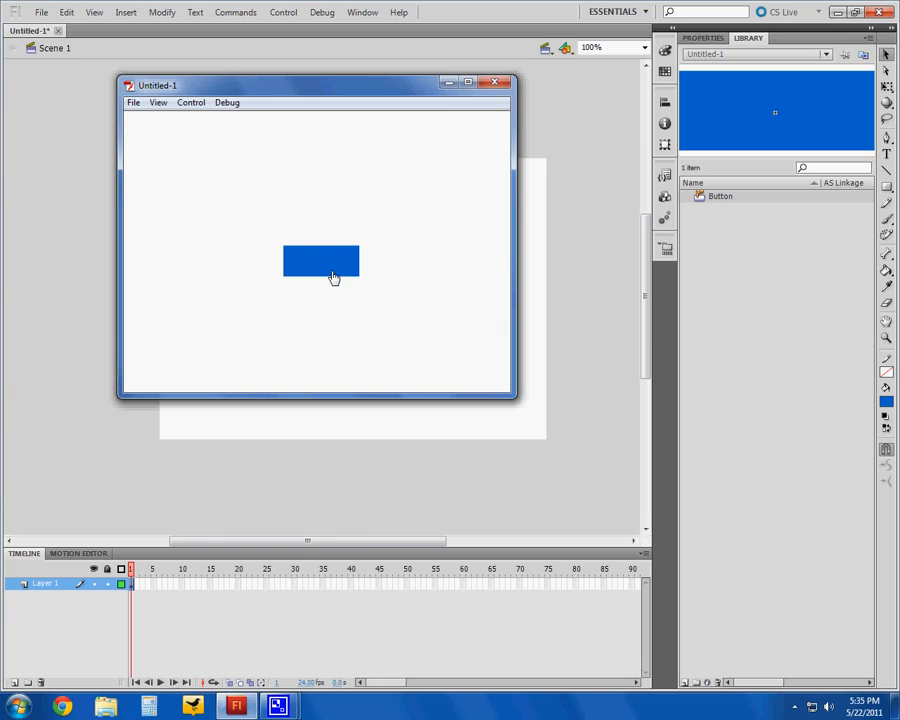
pyautogui.moveTo(348, 260)
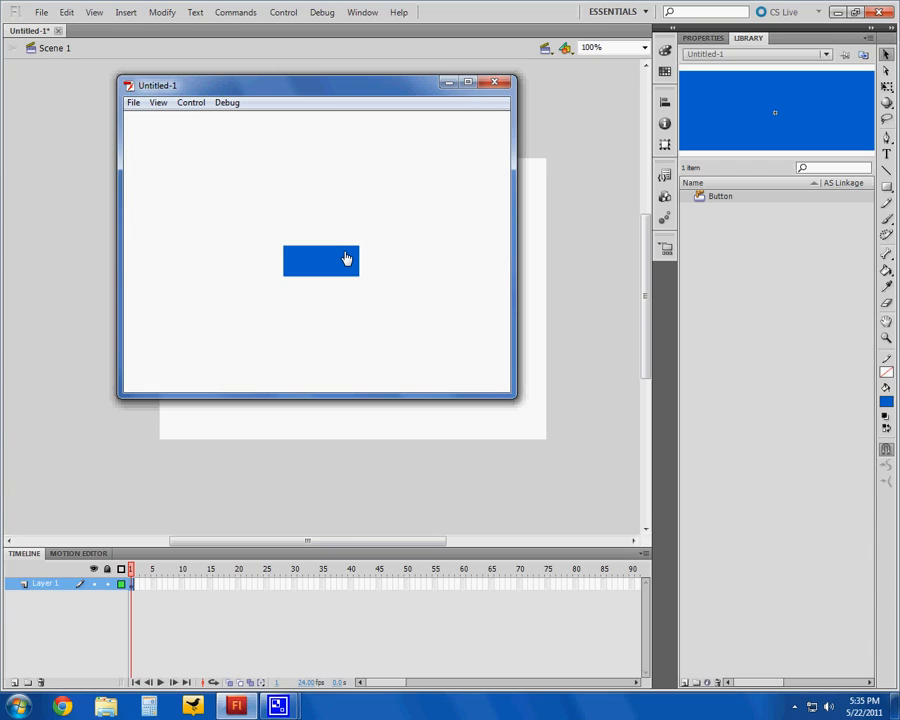
pyautogui.moveTo(350, 240)
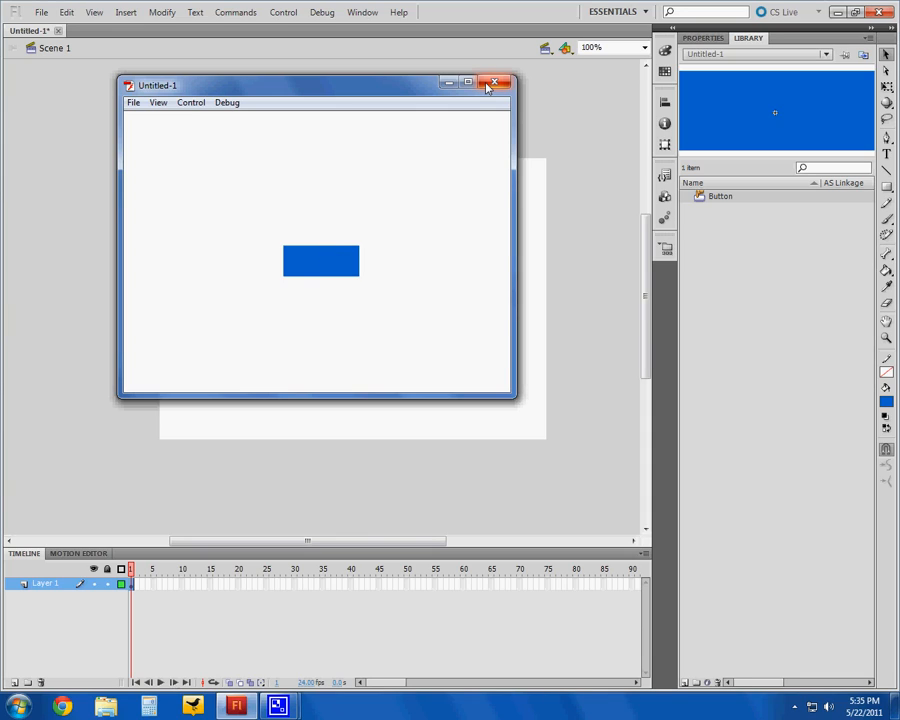
# Close the preview, enter the Button symbol for editing and select its Over frame
pyautogui.click(496, 84)
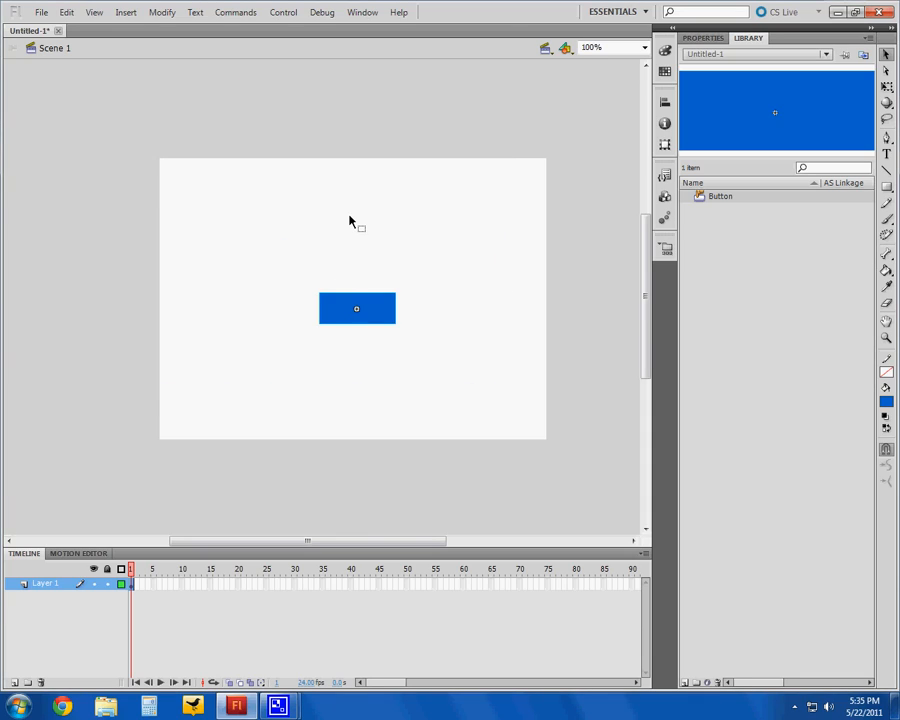
pyautogui.doubleClick(356, 308)
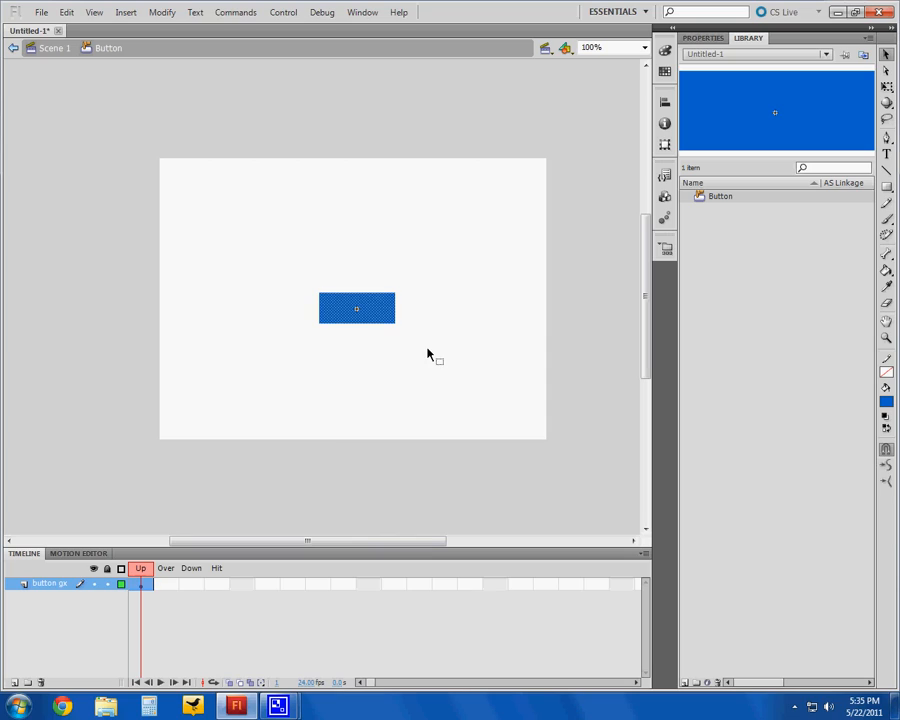
pyautogui.click(144, 584)
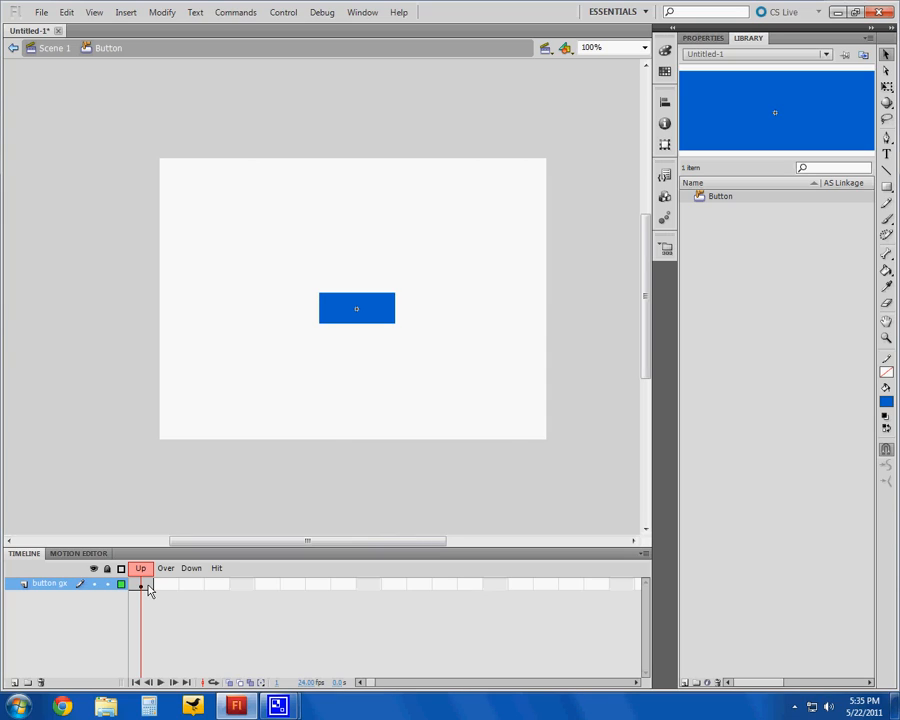
pyautogui.click(166, 584)
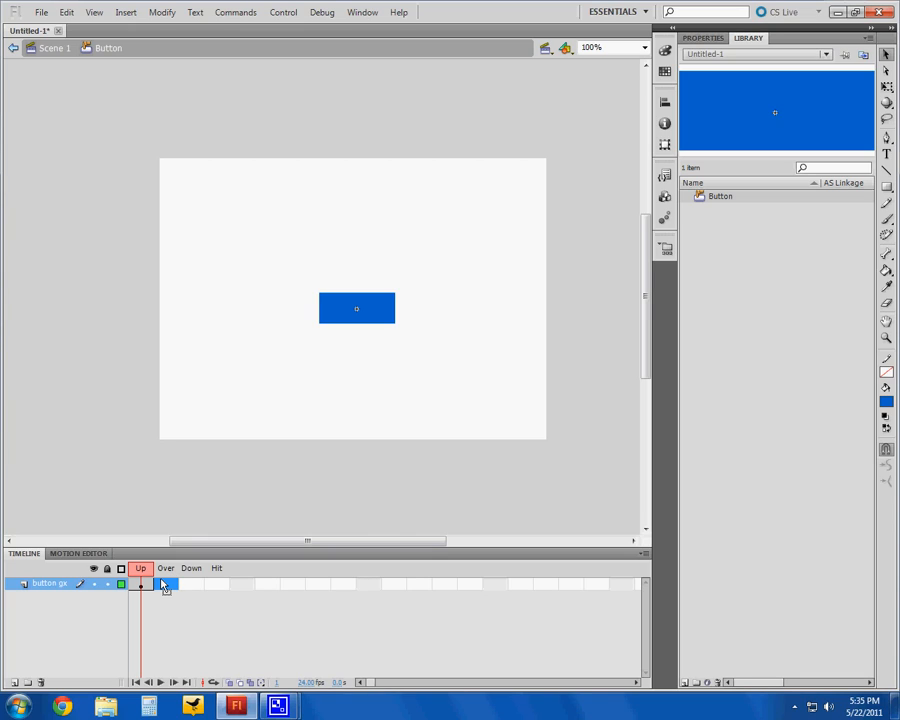
# Convert the Over frame to a keyframe and recolour its rectangle a lighter blue
pyautogui.rightClick(164, 584)
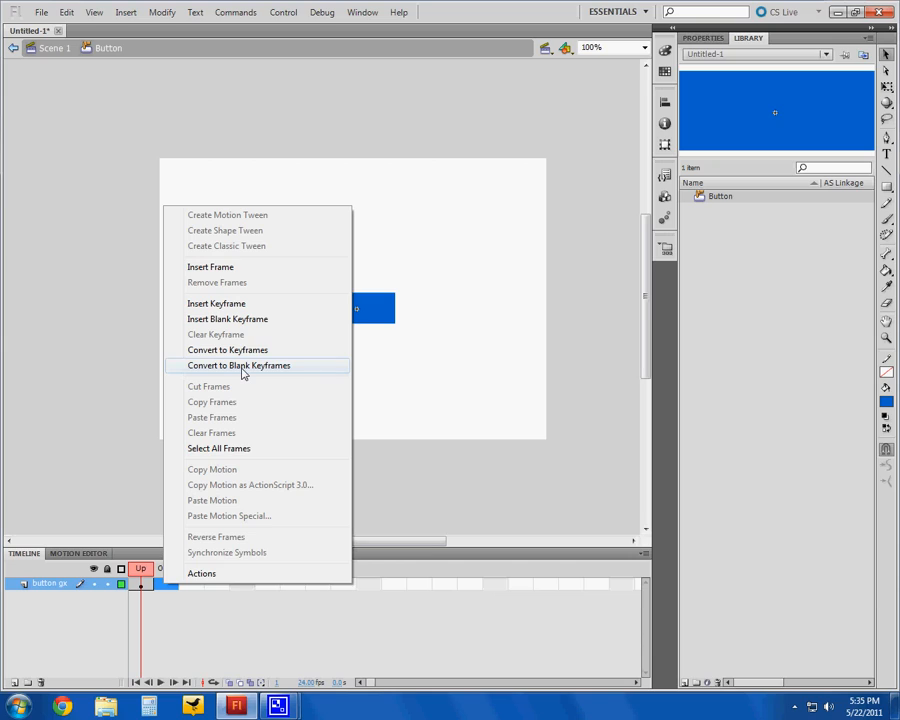
pyautogui.click(240, 364)
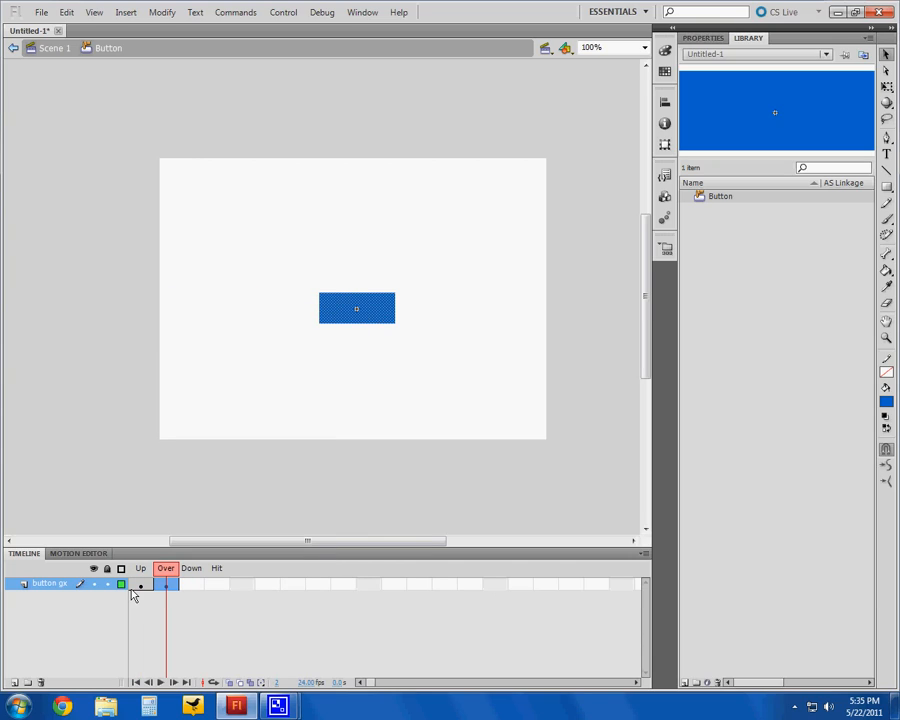
pyautogui.moveTo(376, 320)
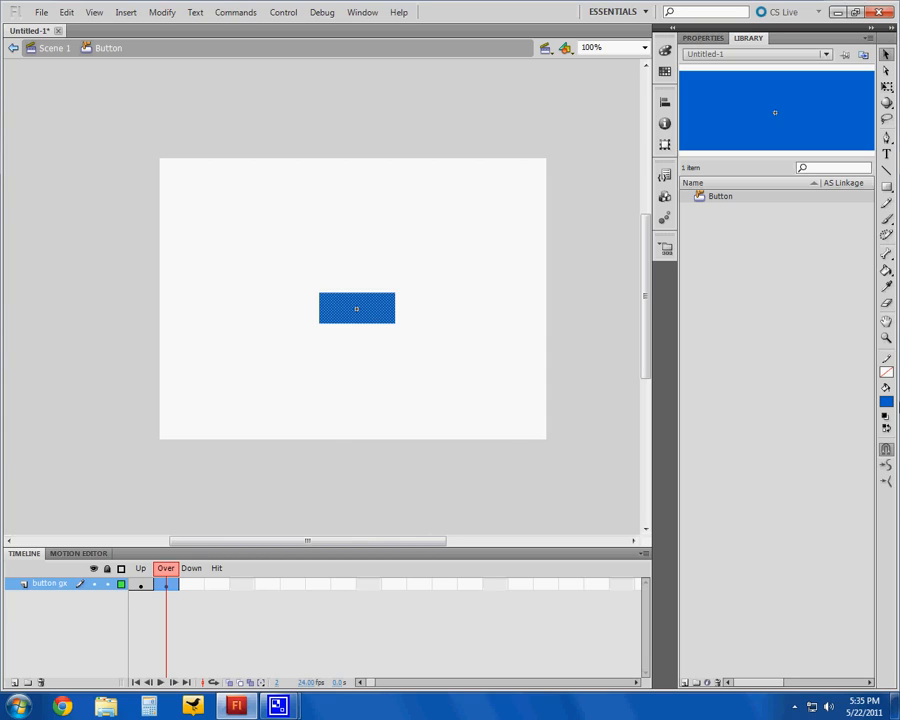
pyautogui.click(886, 402)
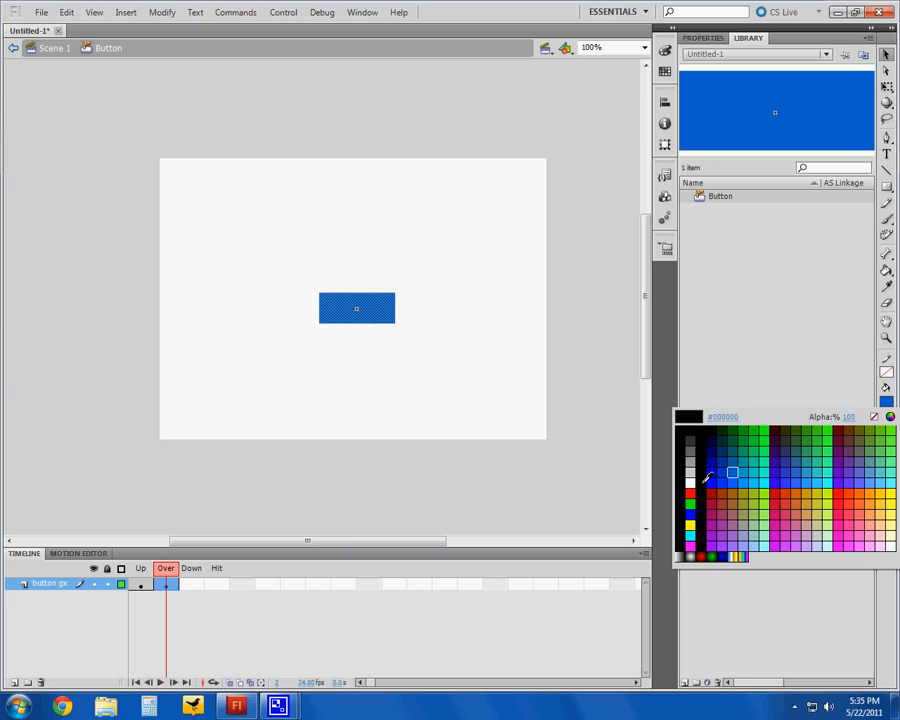
pyautogui.click(730, 464)
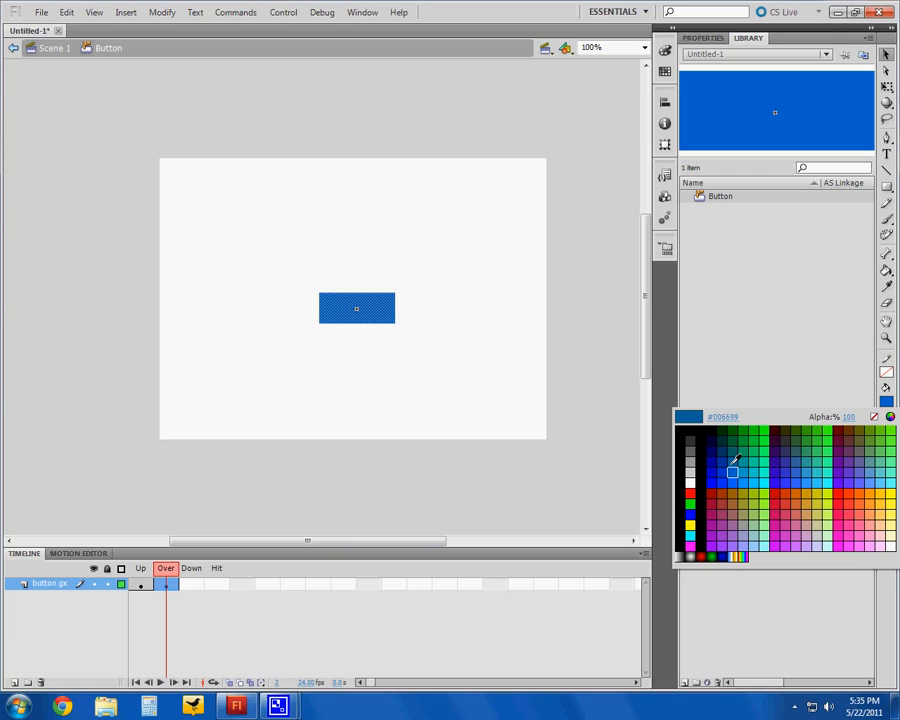
pyautogui.click(730, 472)
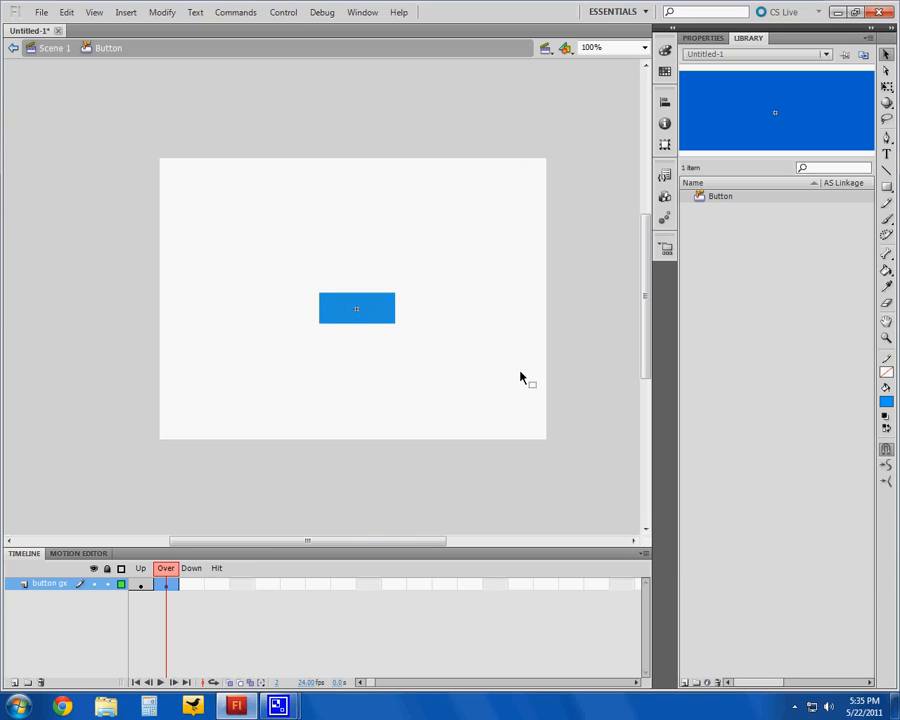
pyautogui.moveTo(262, 350)
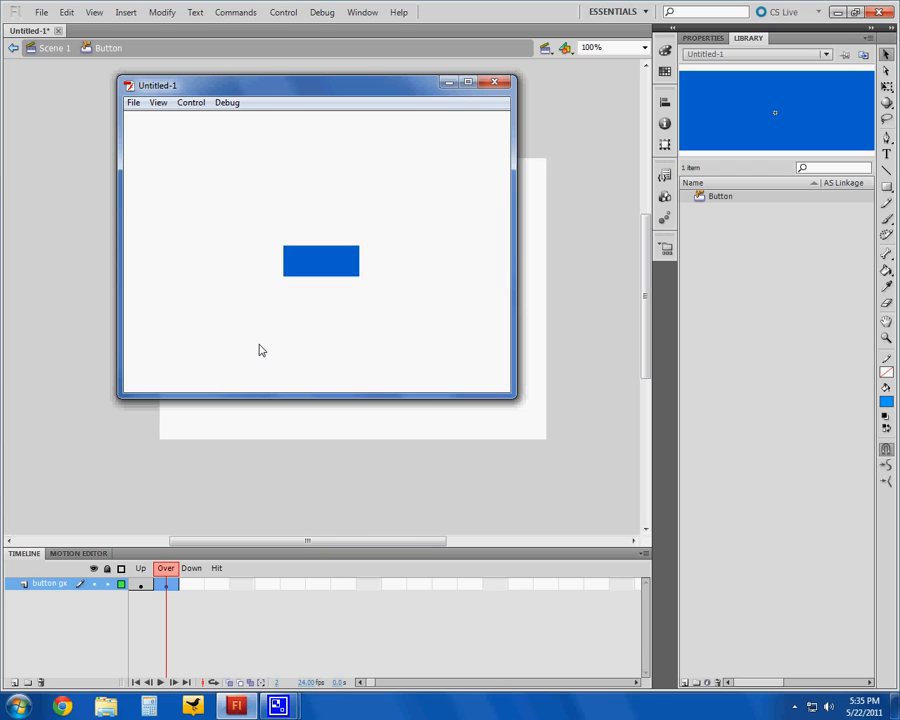
pyautogui.moveTo(362, 168)
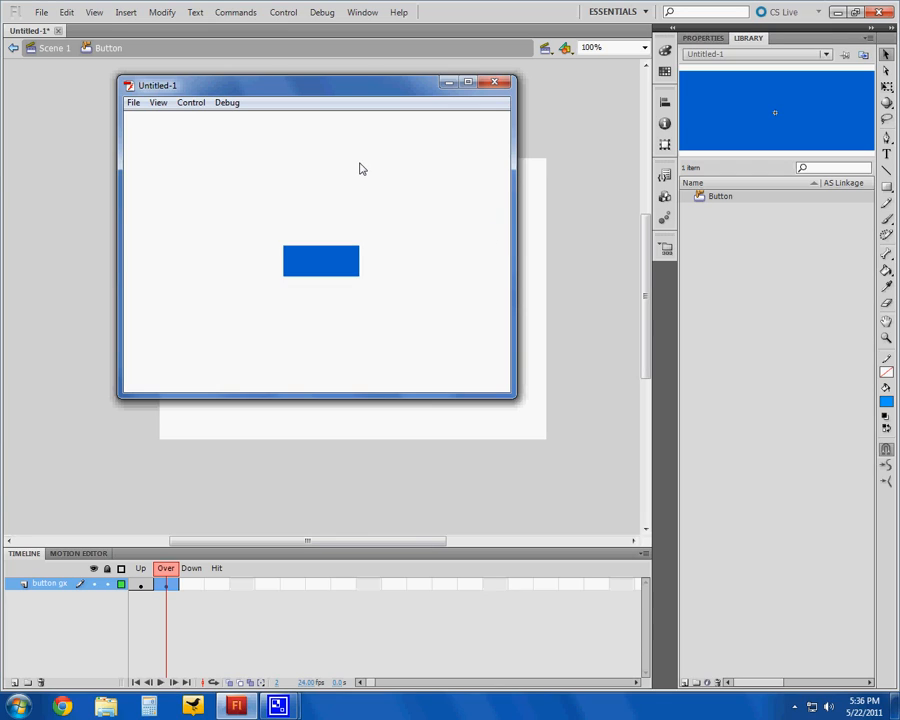
pyautogui.moveTo(336, 256)
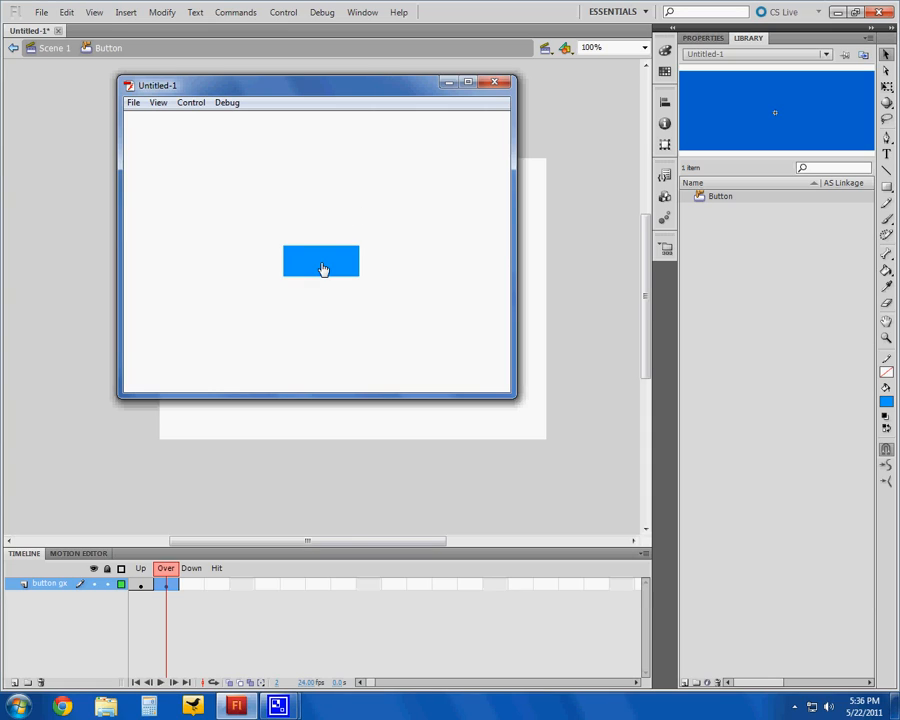
pyautogui.moveTo(416, 216)
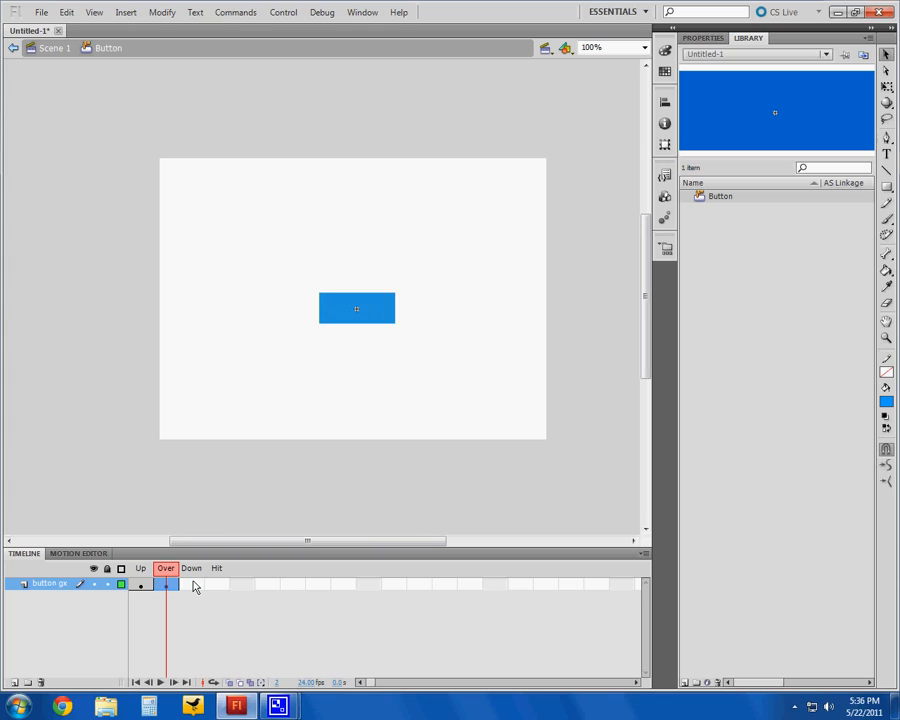
# Convert the Down frame to its own keyframe
pyautogui.rightClick(166, 584)
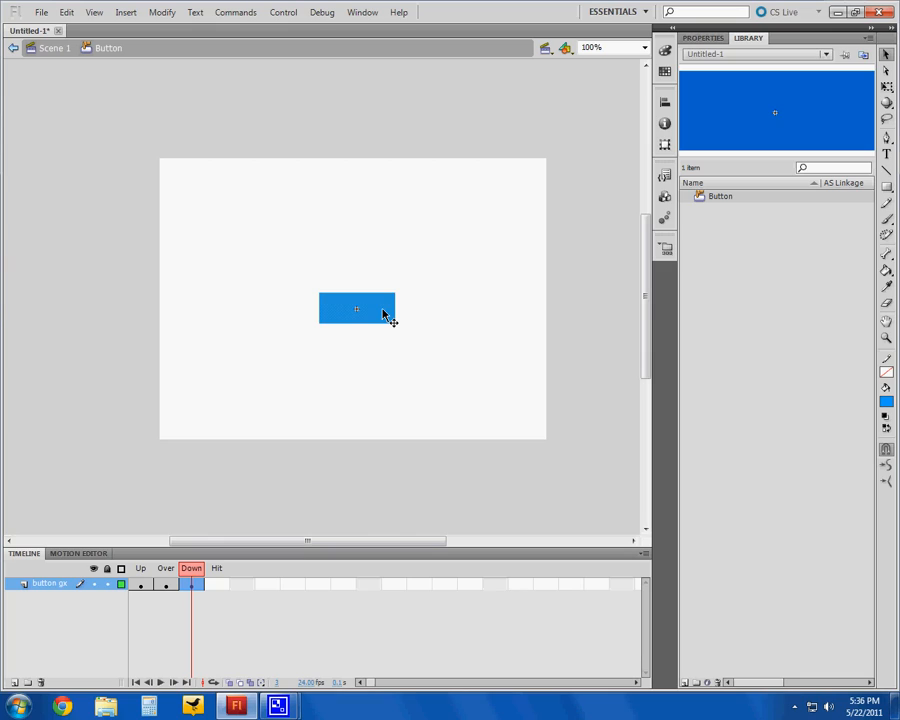
pyautogui.click(356, 308)
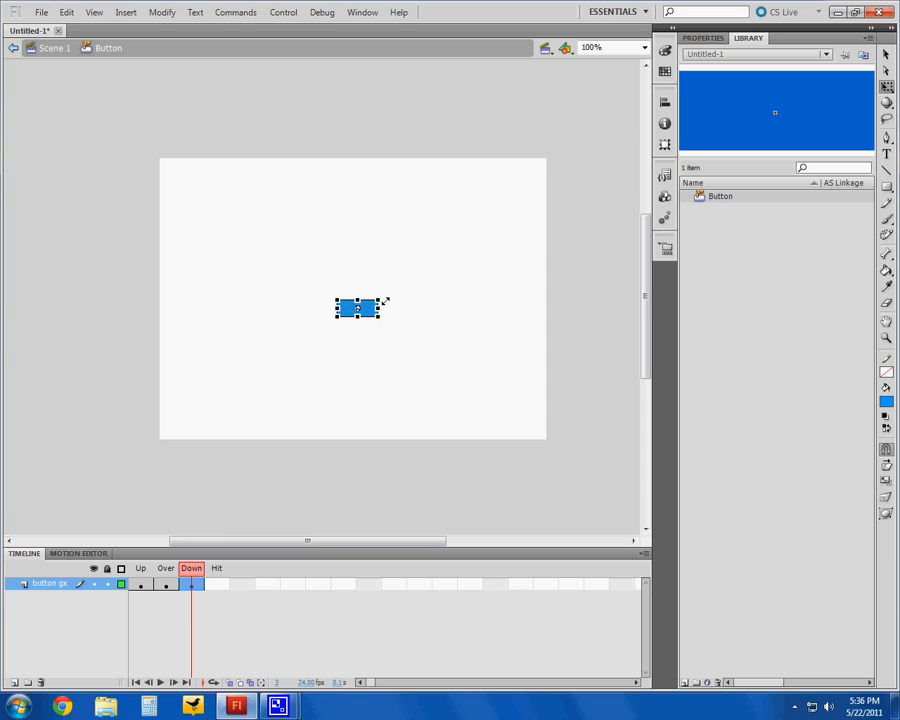
pyautogui.moveTo(400, 282)
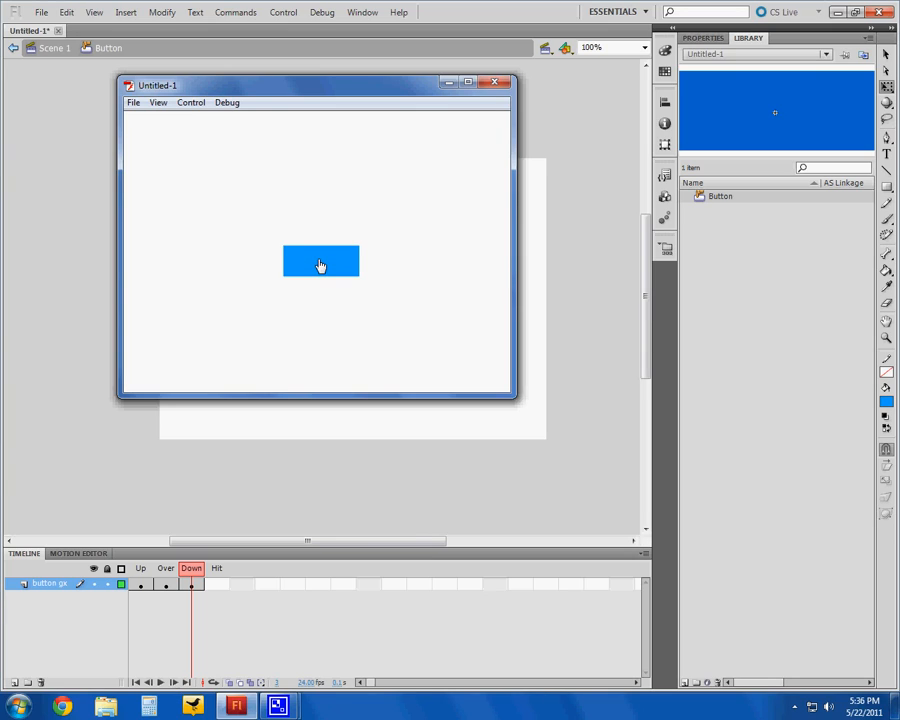
pyautogui.moveTo(318, 288)
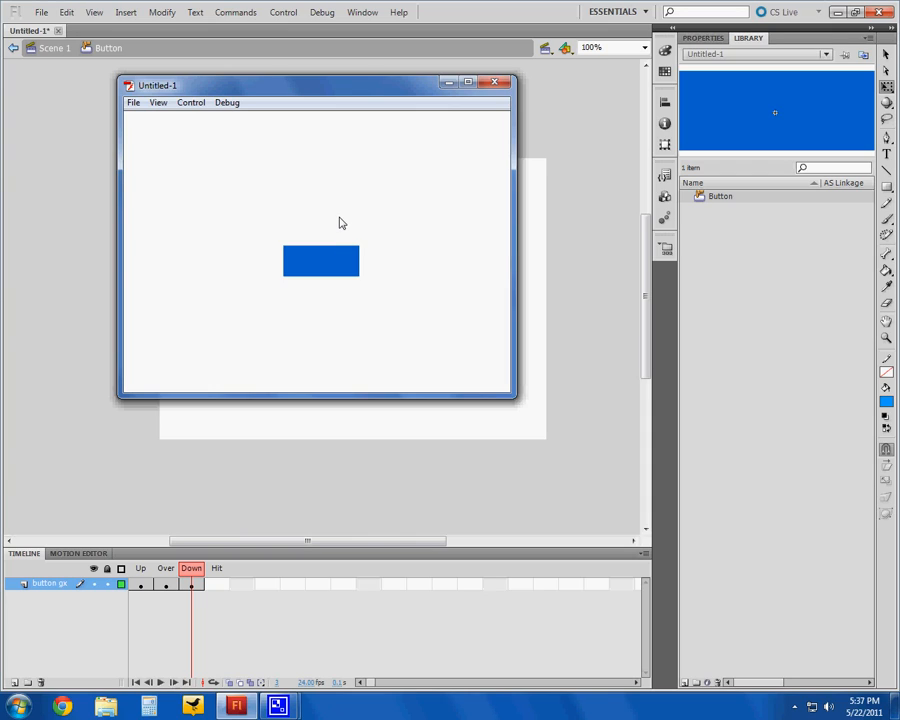
pyautogui.moveTo(352, 250)
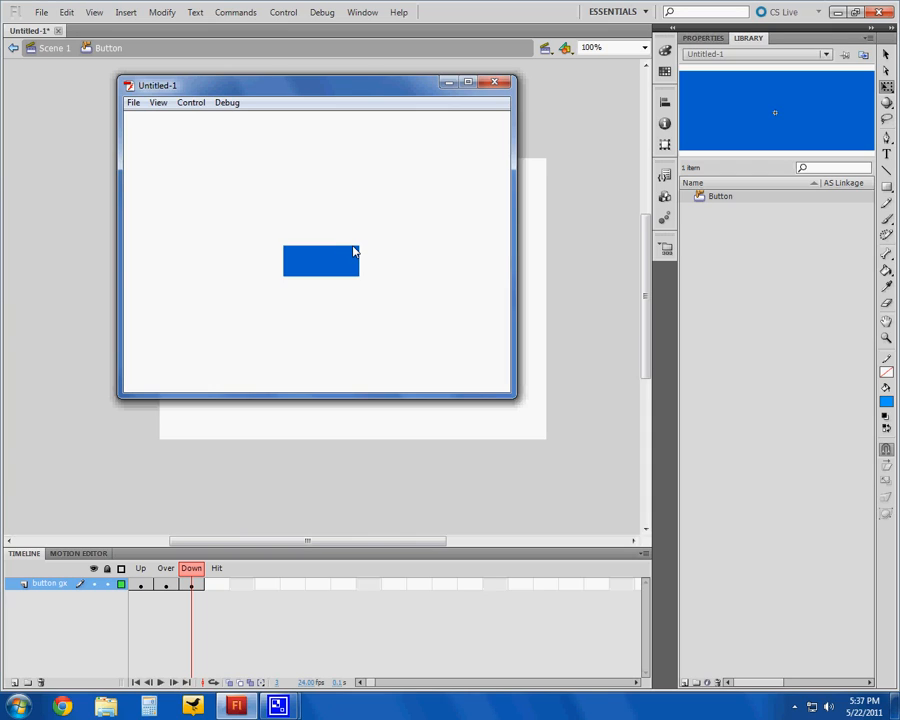
pyautogui.moveTo(324, 256)
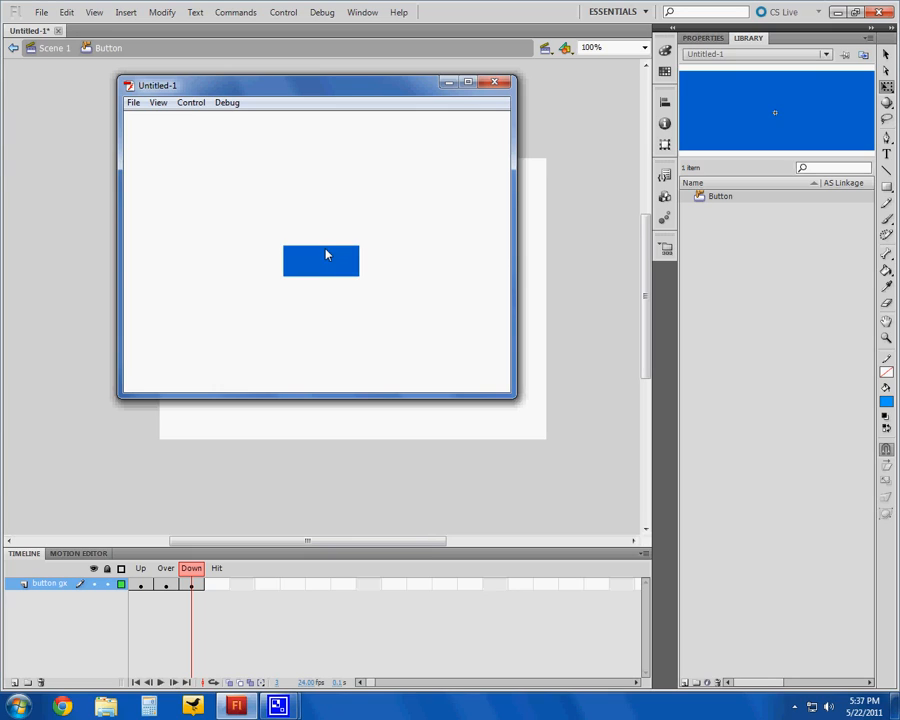
pyautogui.moveTo(320, 248)
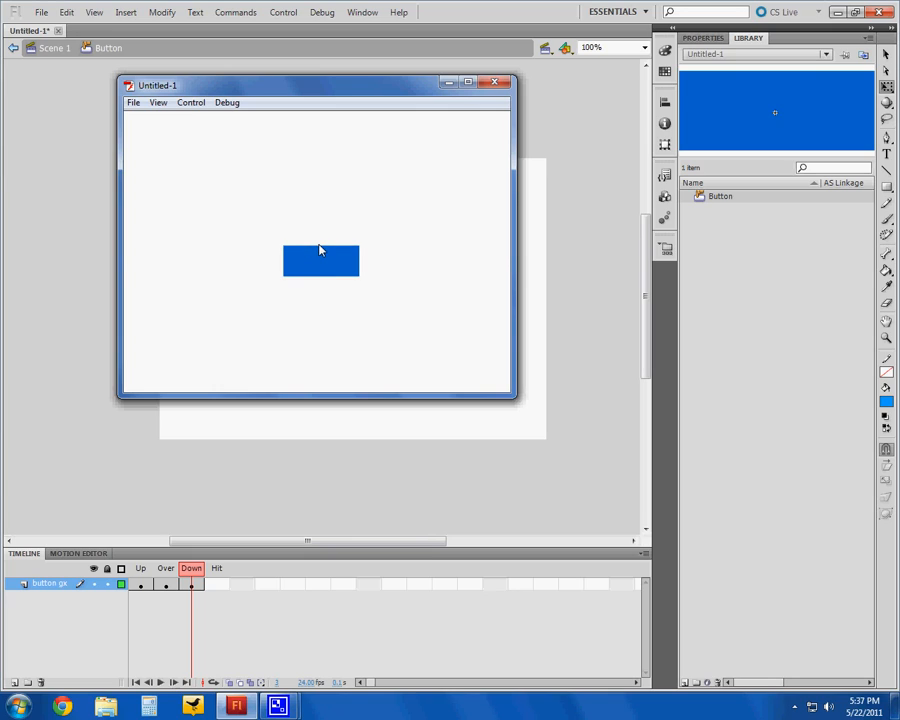
pyautogui.moveTo(322, 272)
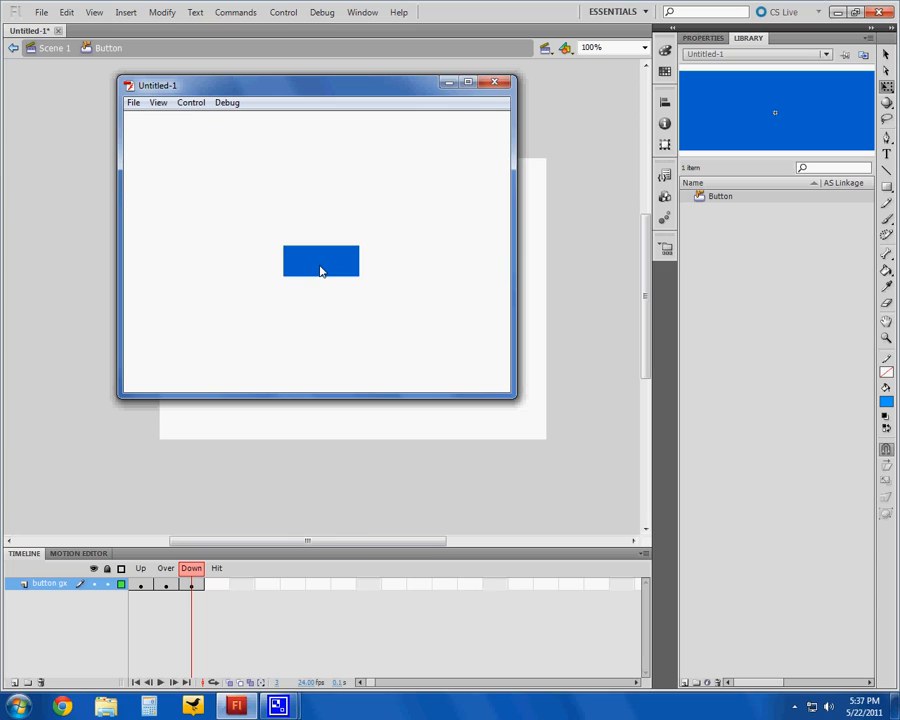
pyautogui.moveTo(510, 96)
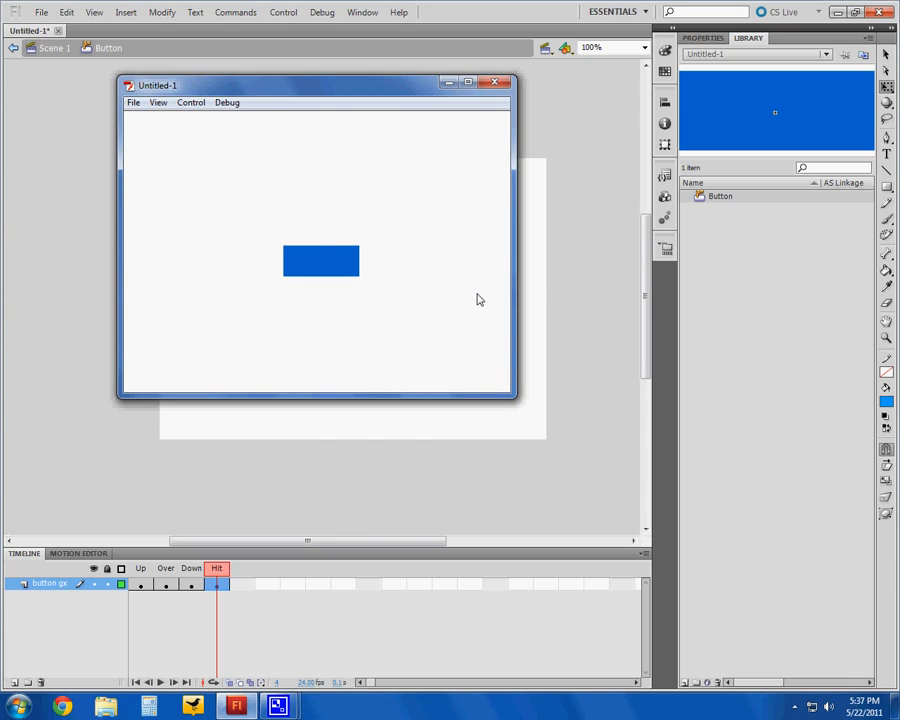
pyautogui.moveTo(330, 272)
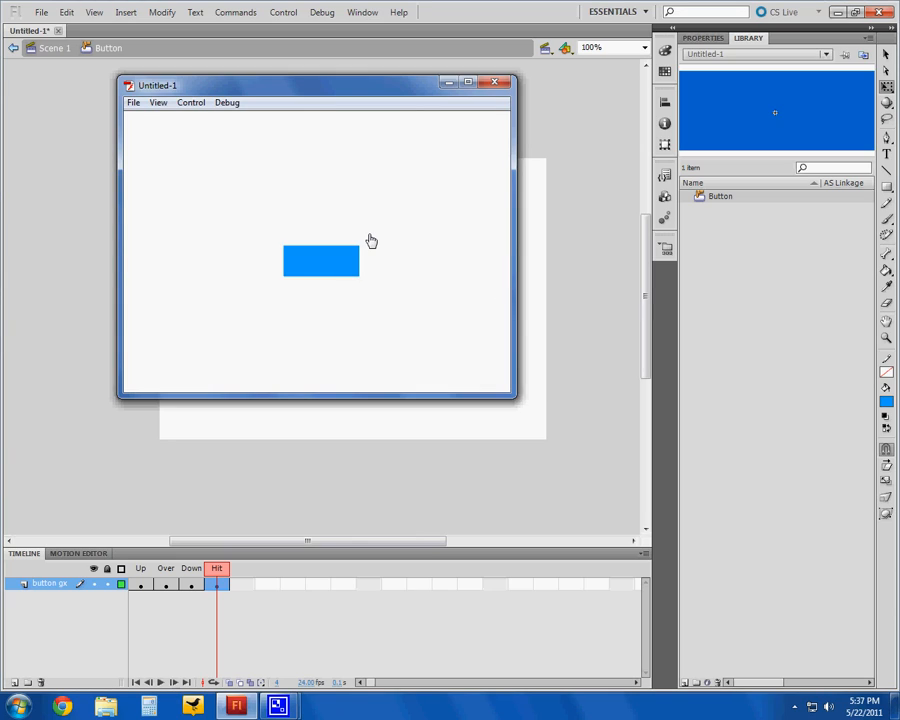
pyautogui.moveTo(372, 292)
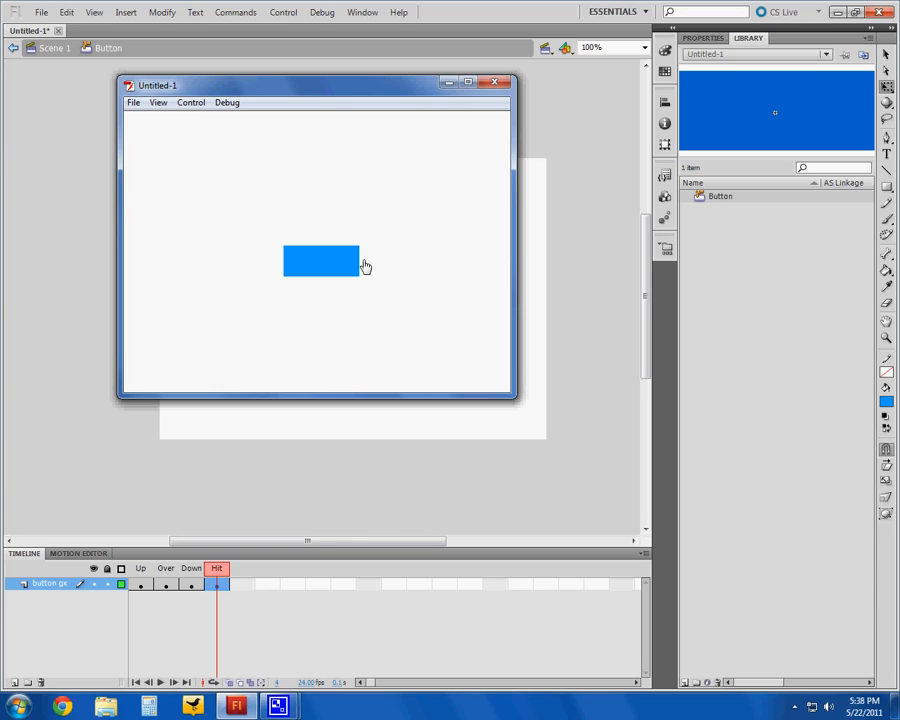
pyautogui.moveTo(272, 270)
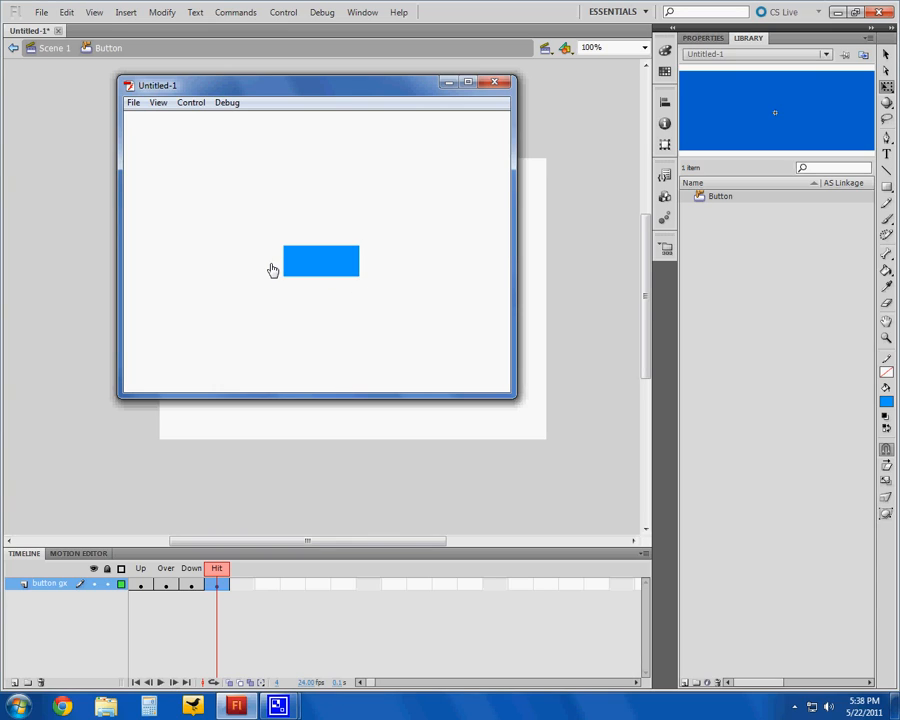
pyautogui.moveTo(368, 272)
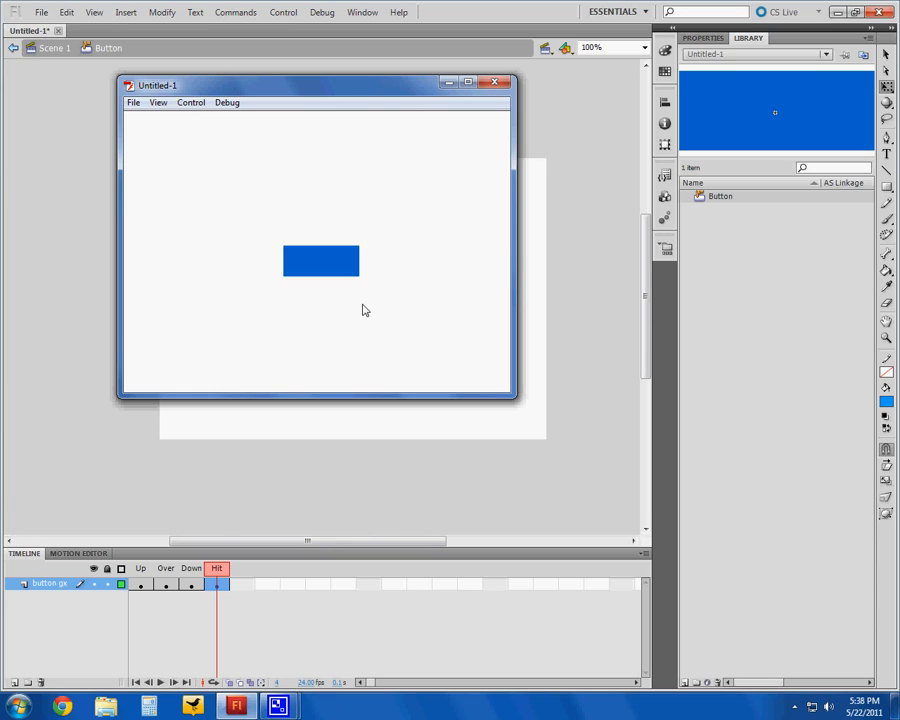
pyautogui.moveTo(364, 290)
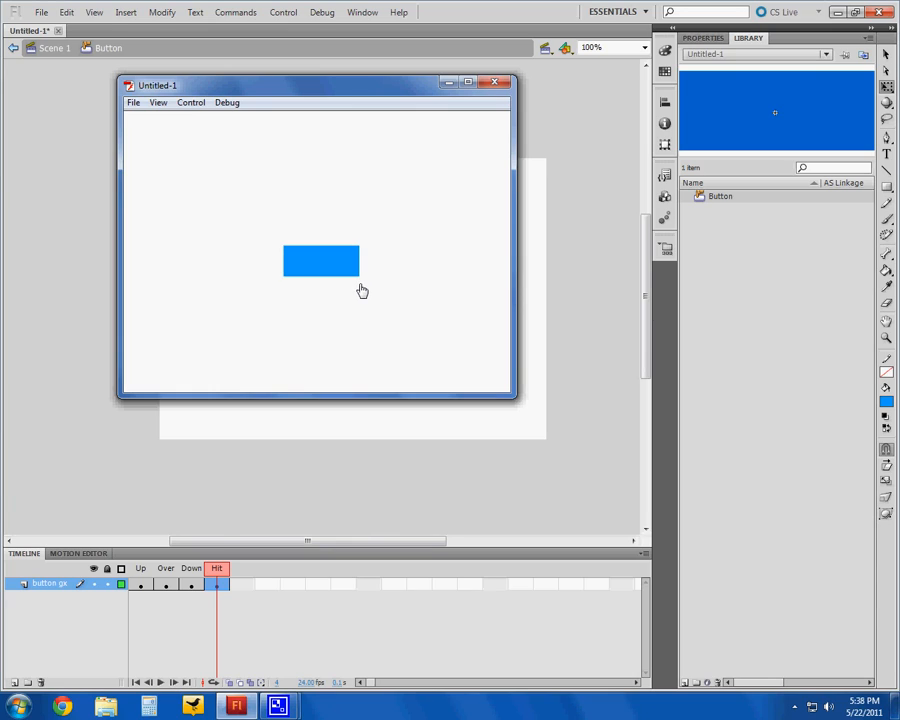
pyautogui.moveTo(360, 280)
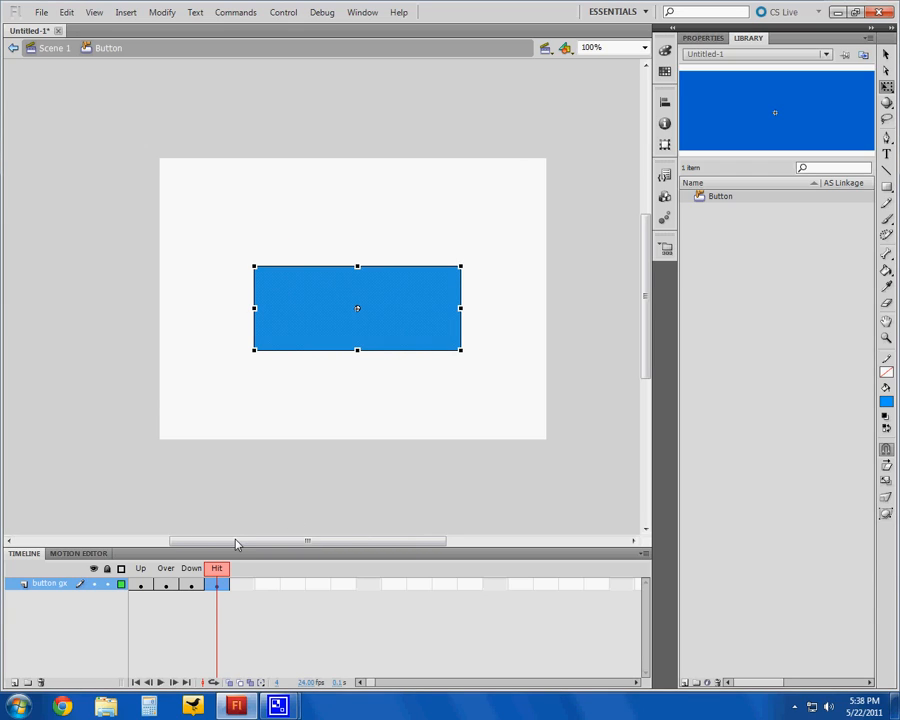
# Select the Hit frame and scale its rectangle down to the button's size
pyautogui.click(166, 584)
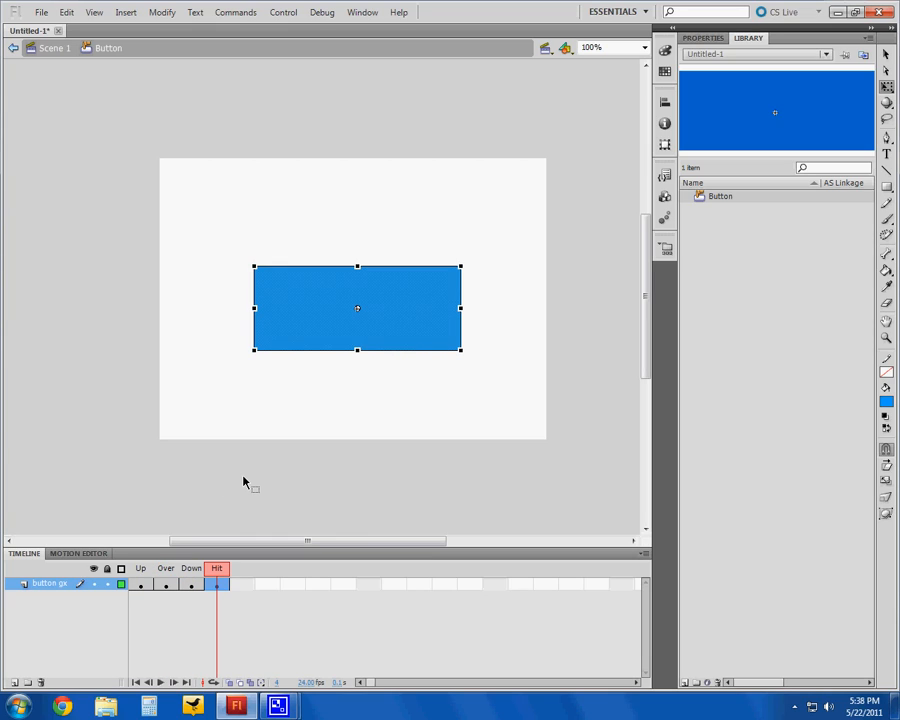
pyautogui.moveTo(388, 206)
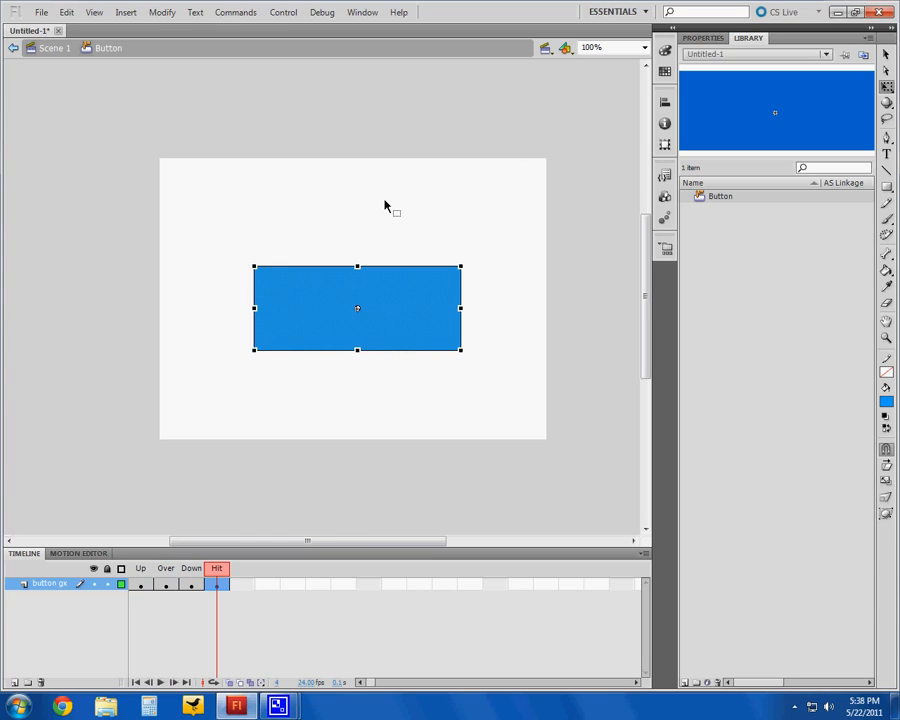
pyautogui.moveTo(378, 240)
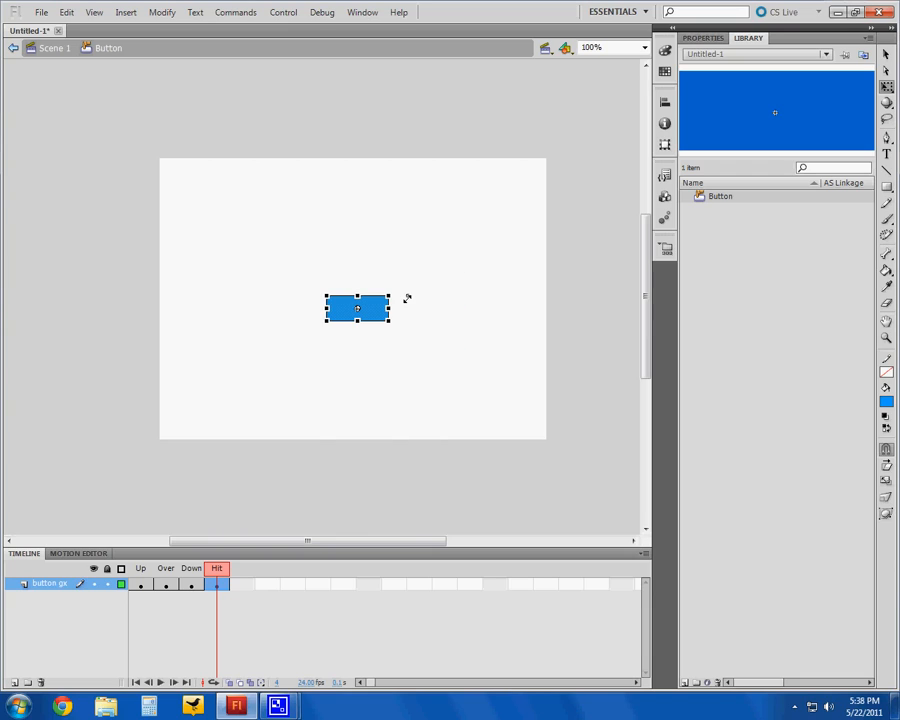
pyautogui.click(284, 464)
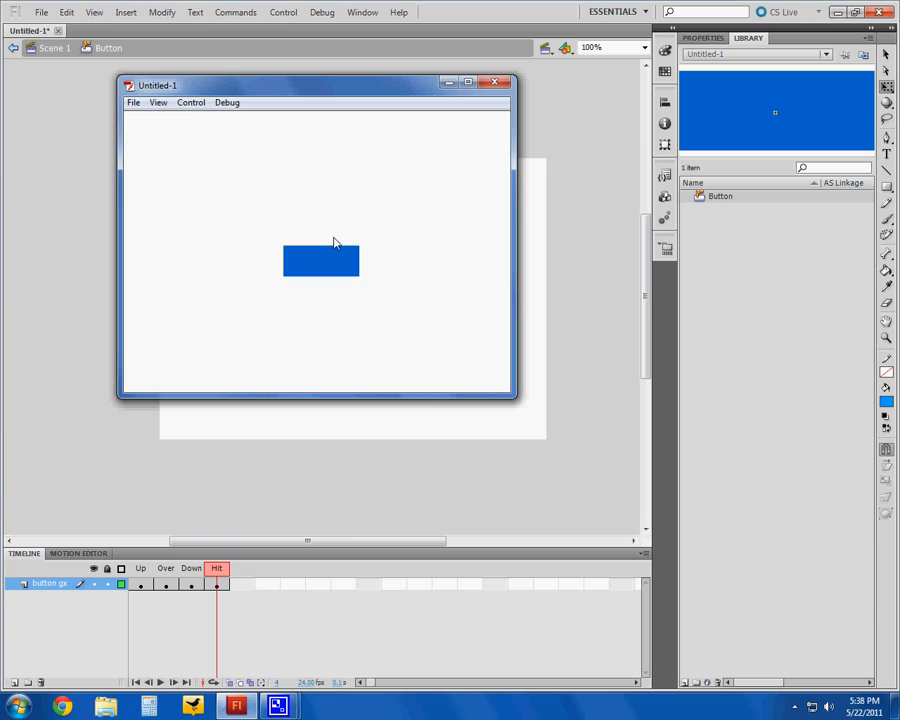
pyautogui.moveTo(328, 276)
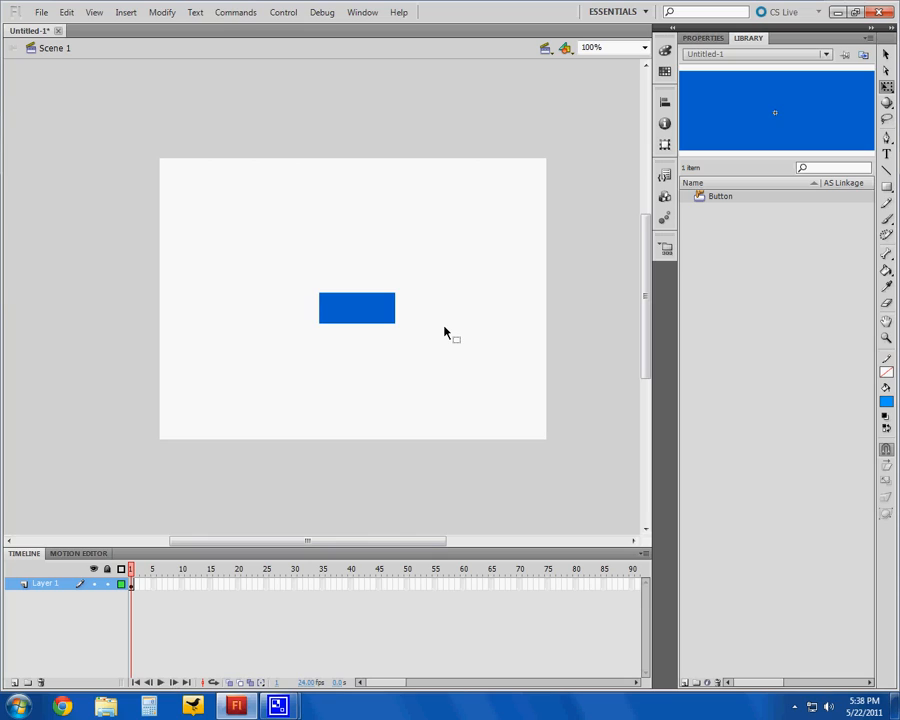
pyautogui.moveTo(386, 318)
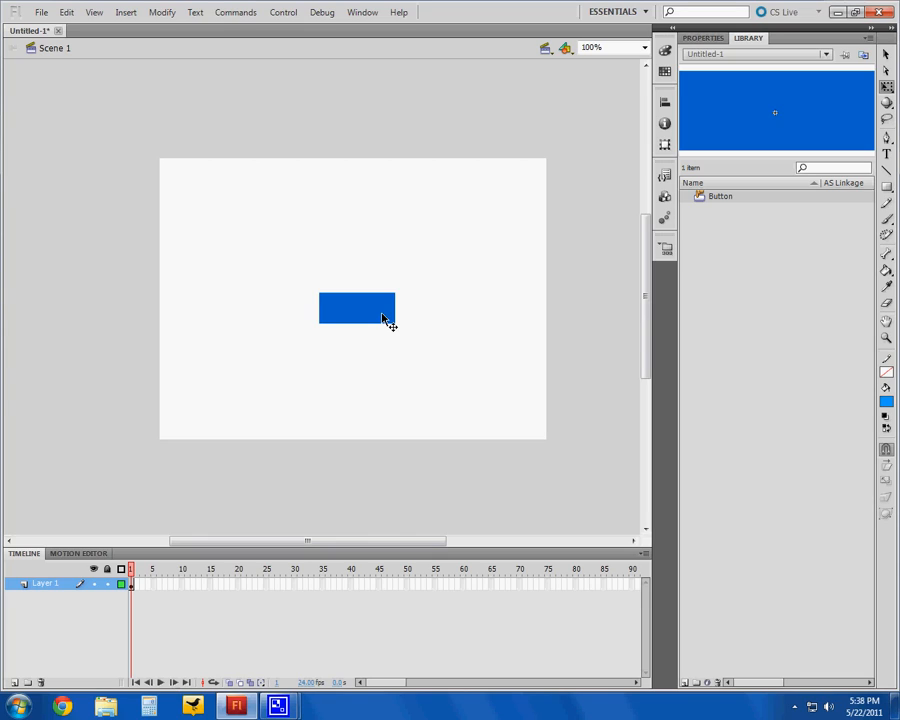
# Select the blue Button instance on the Scene 1 stage
pyautogui.click(356, 308)
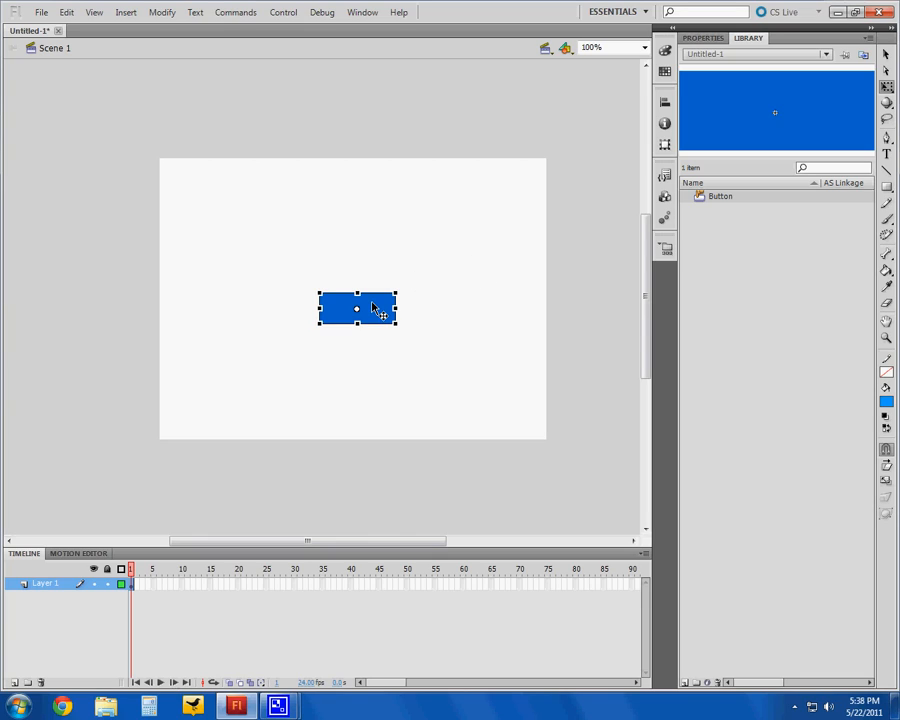
# Edit the button symbol and review its Up, Over and Hit keyframes in the timeline
pyautogui.doubleClick(356, 308)
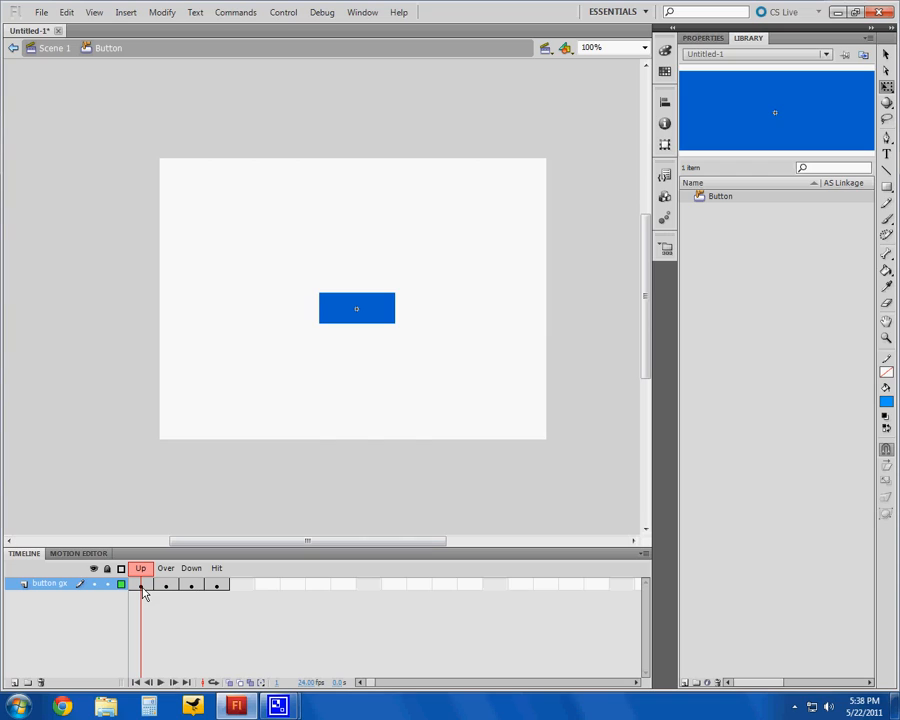
pyautogui.click(356, 308)
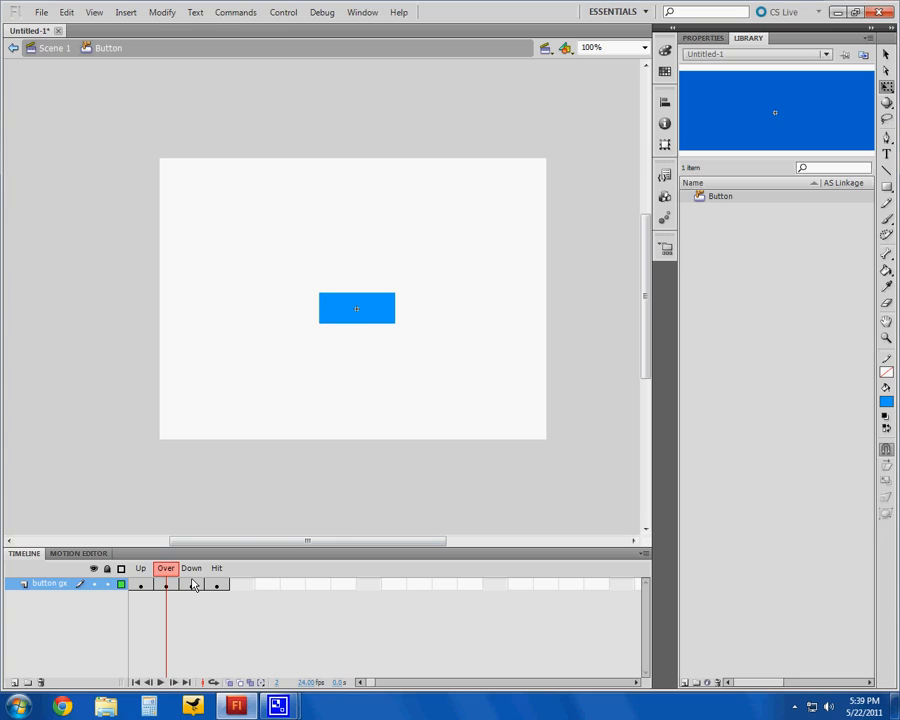
pyautogui.click(192, 584)
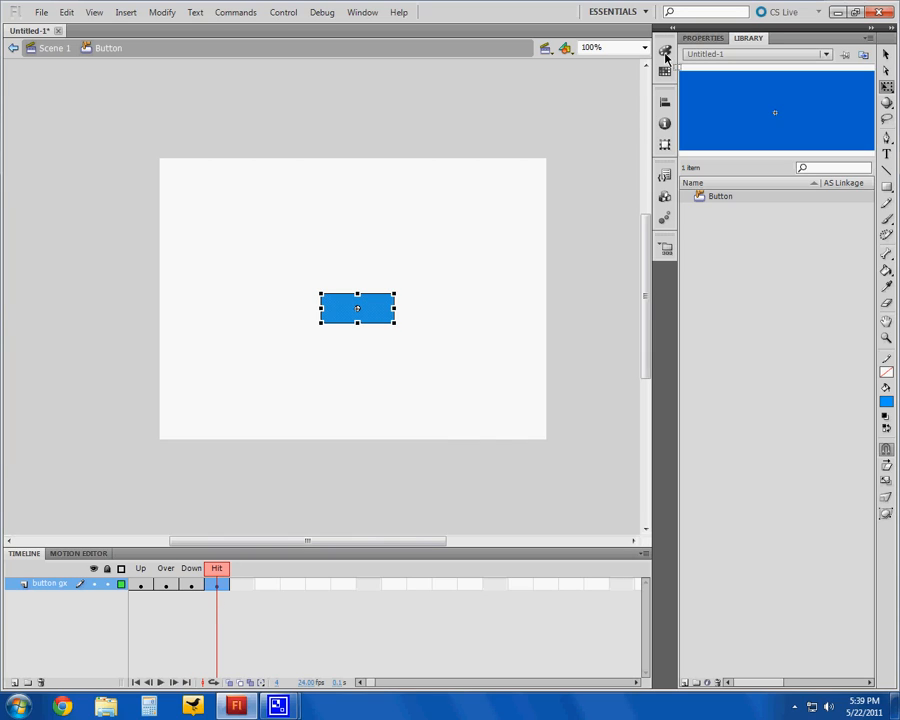
pyautogui.moveTo(836, 12)
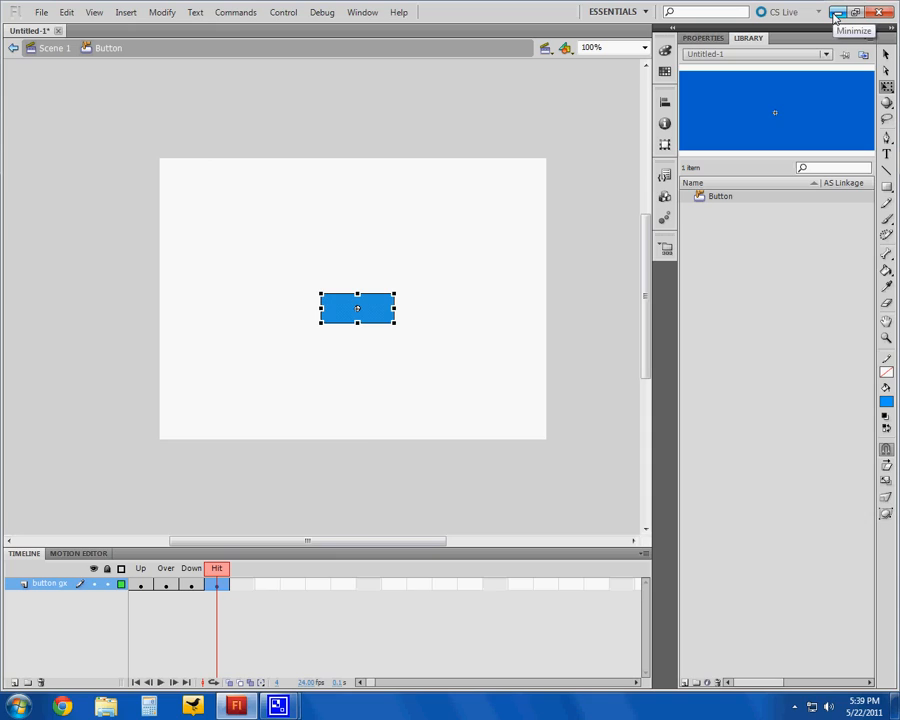